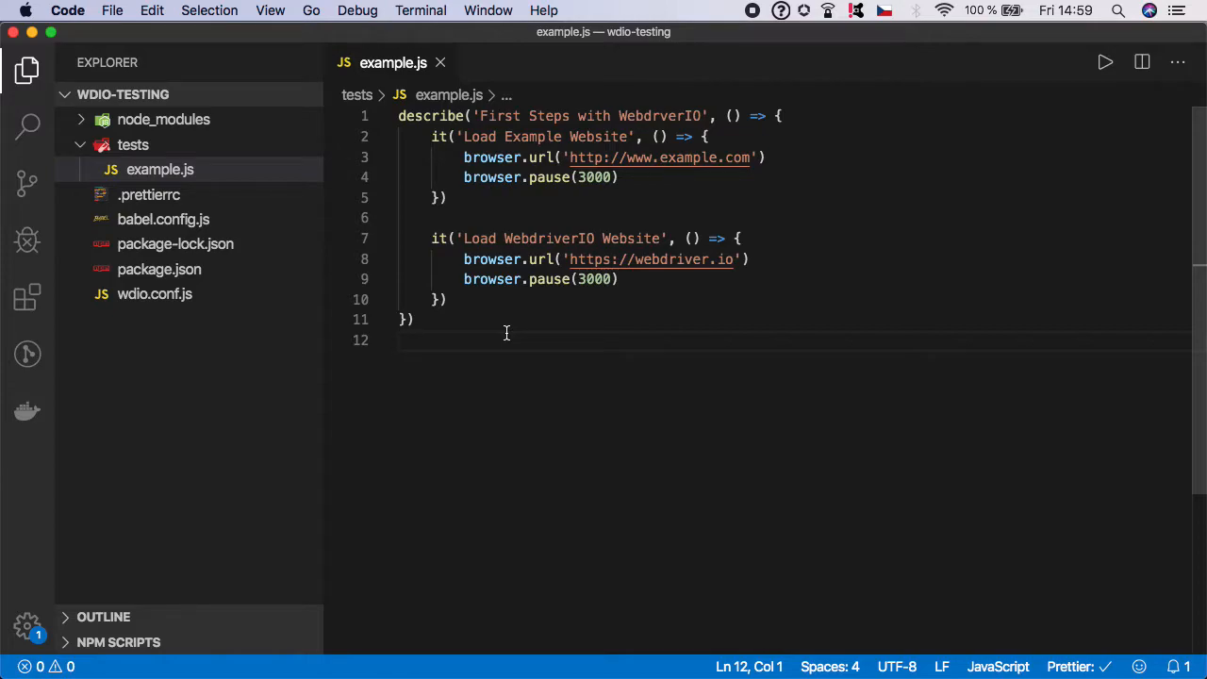
{"action": "mouse_move", "coordinate": [501, 335]}
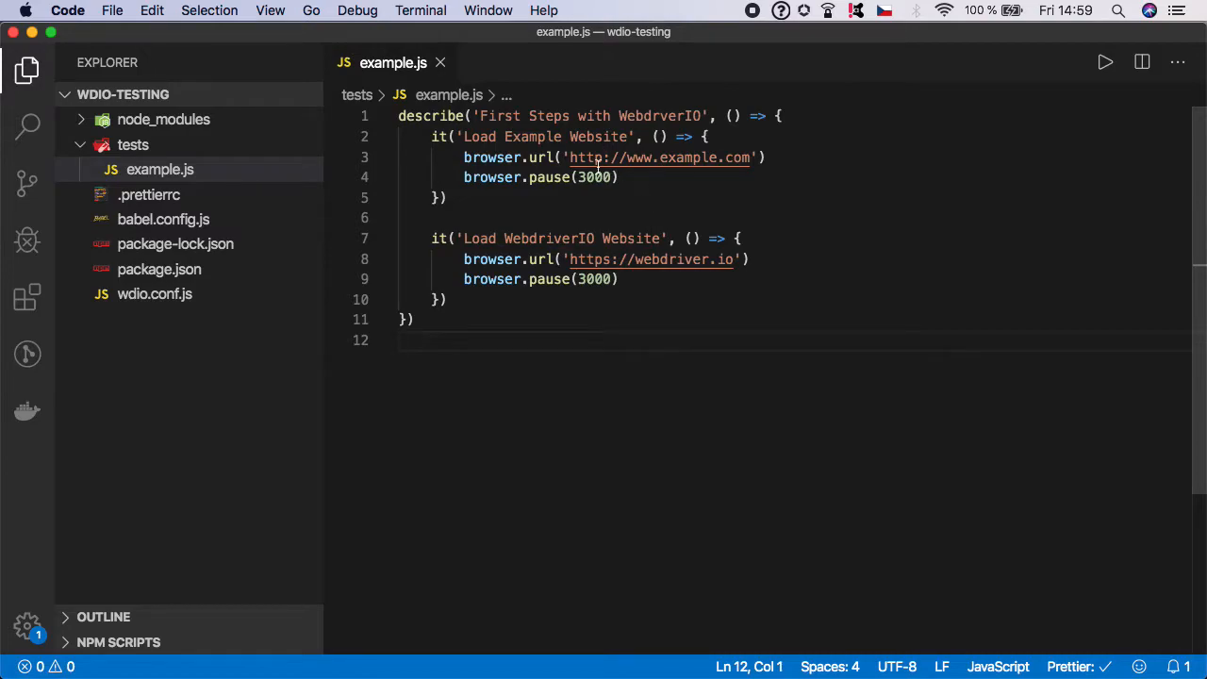
Step: Insert a blank line after browser.pause(3000) in the first test
{"action": "left_click", "coordinate": [619, 177]}
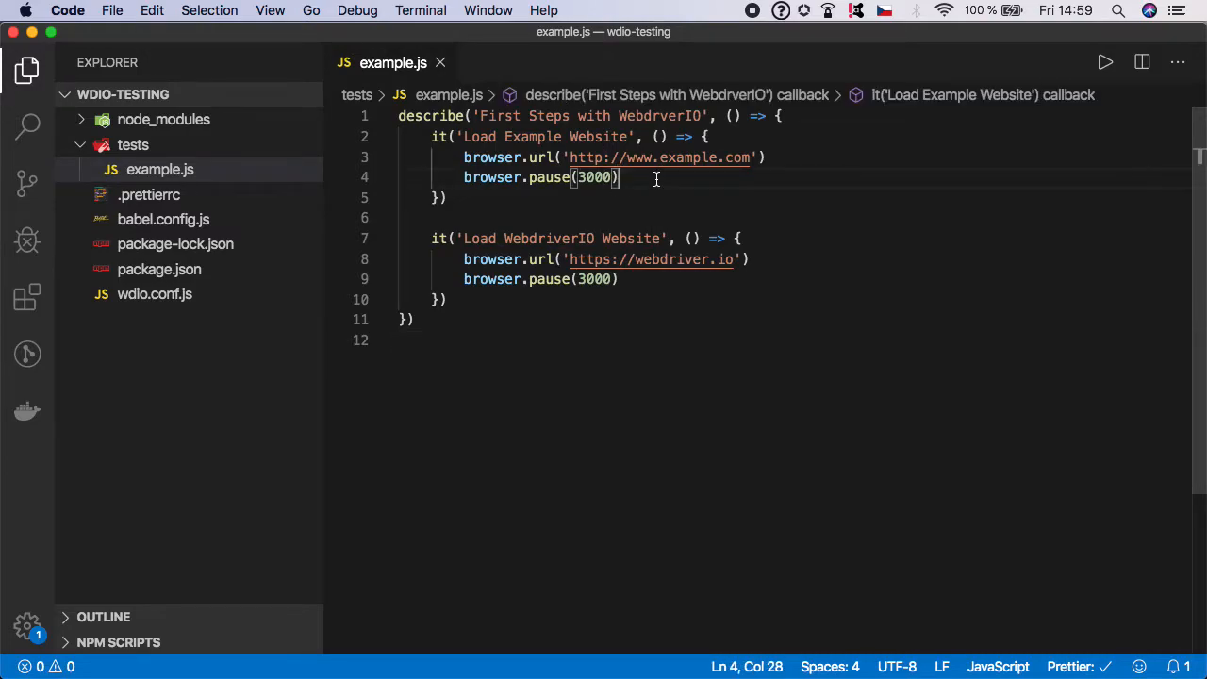
{"action": "key", "text": "Return"}
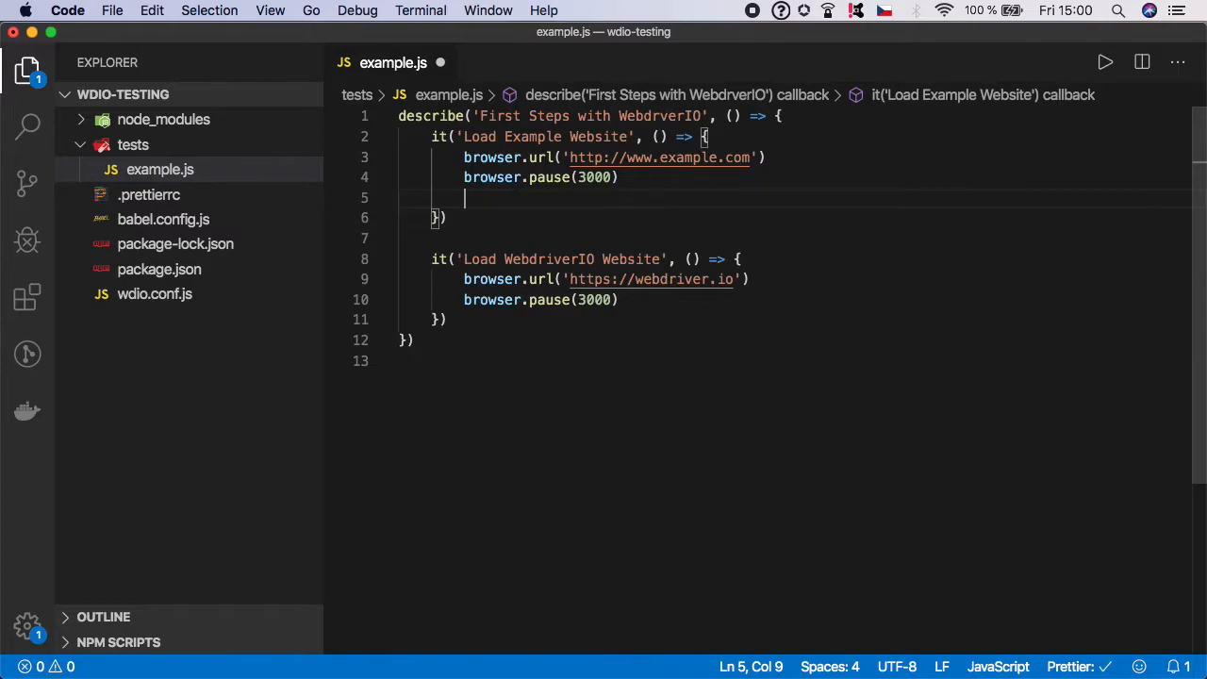
{"action": "type", "text": "expect("}
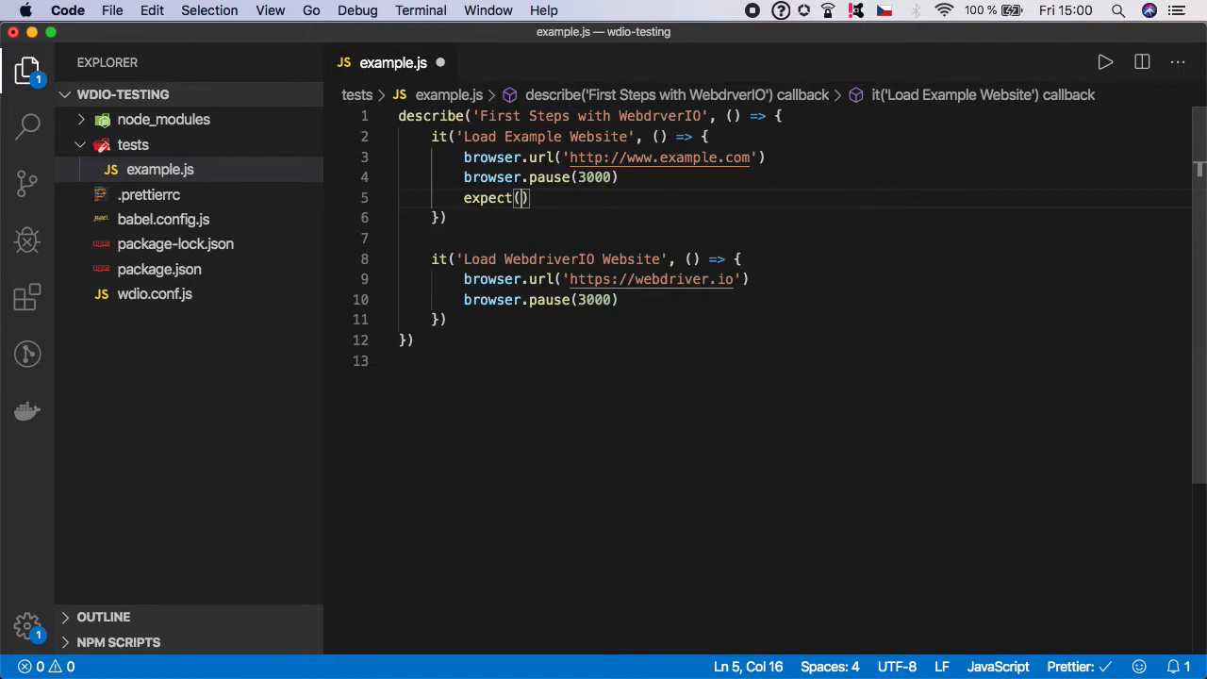
{"action": "type", "text": "browser"}
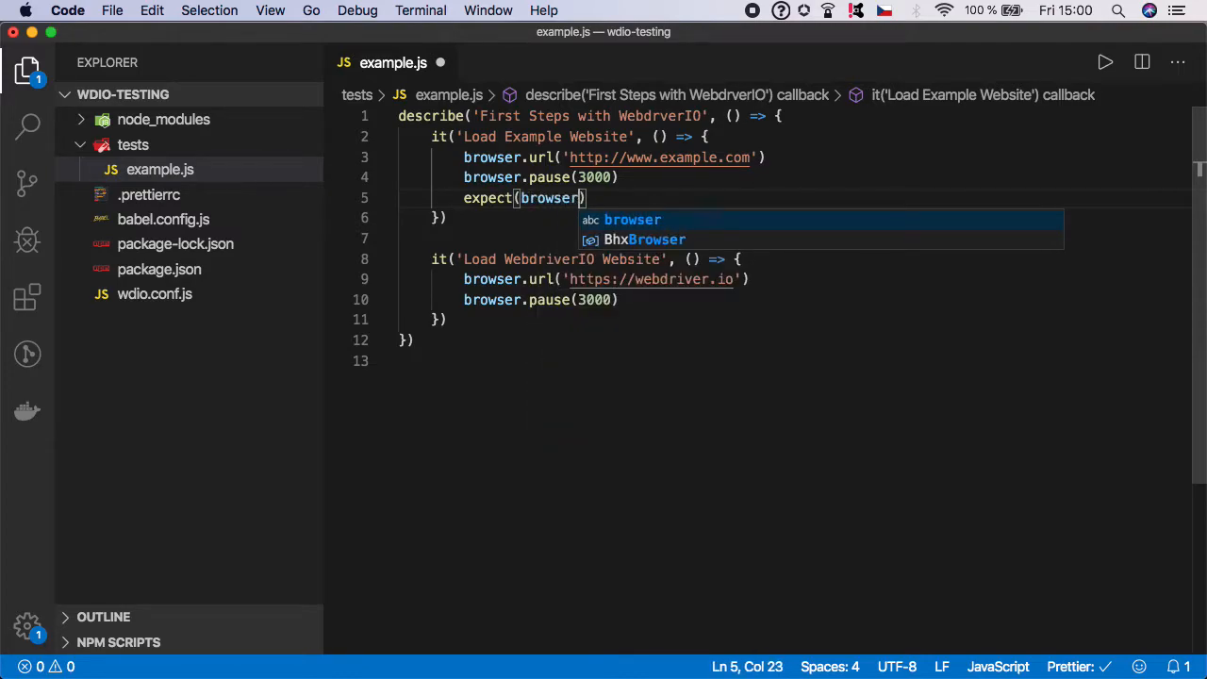
{"action": "type", "text": "."}
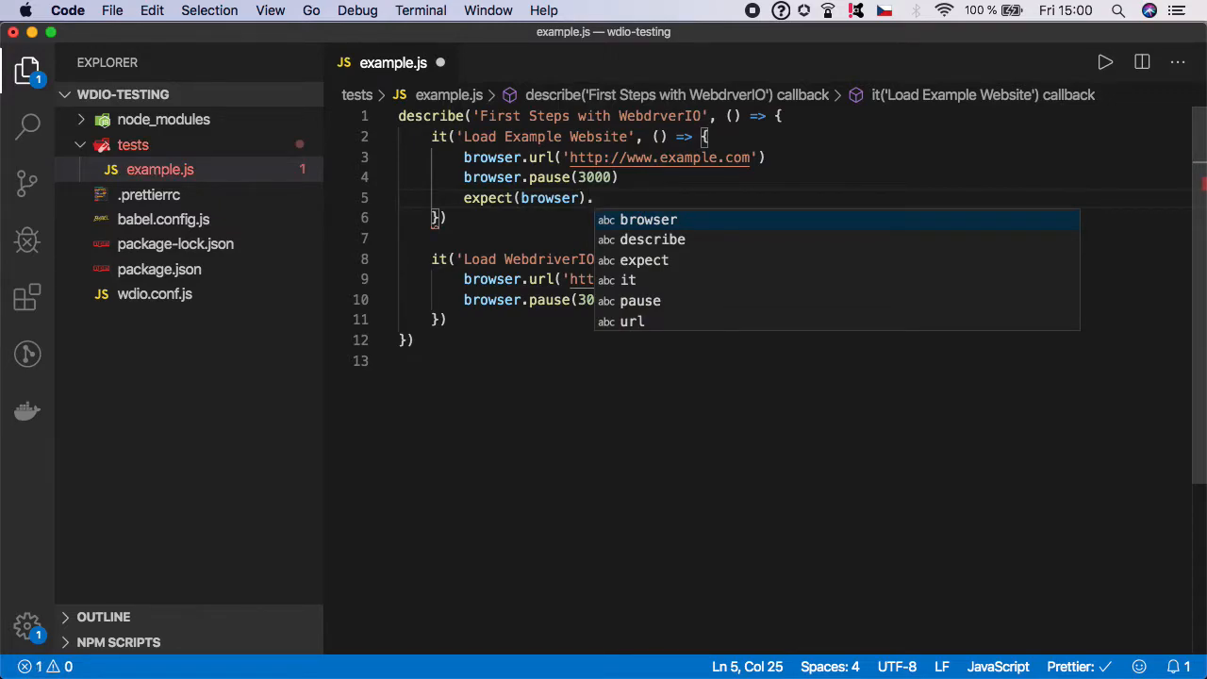
{"action": "type", "text": "toHave"}
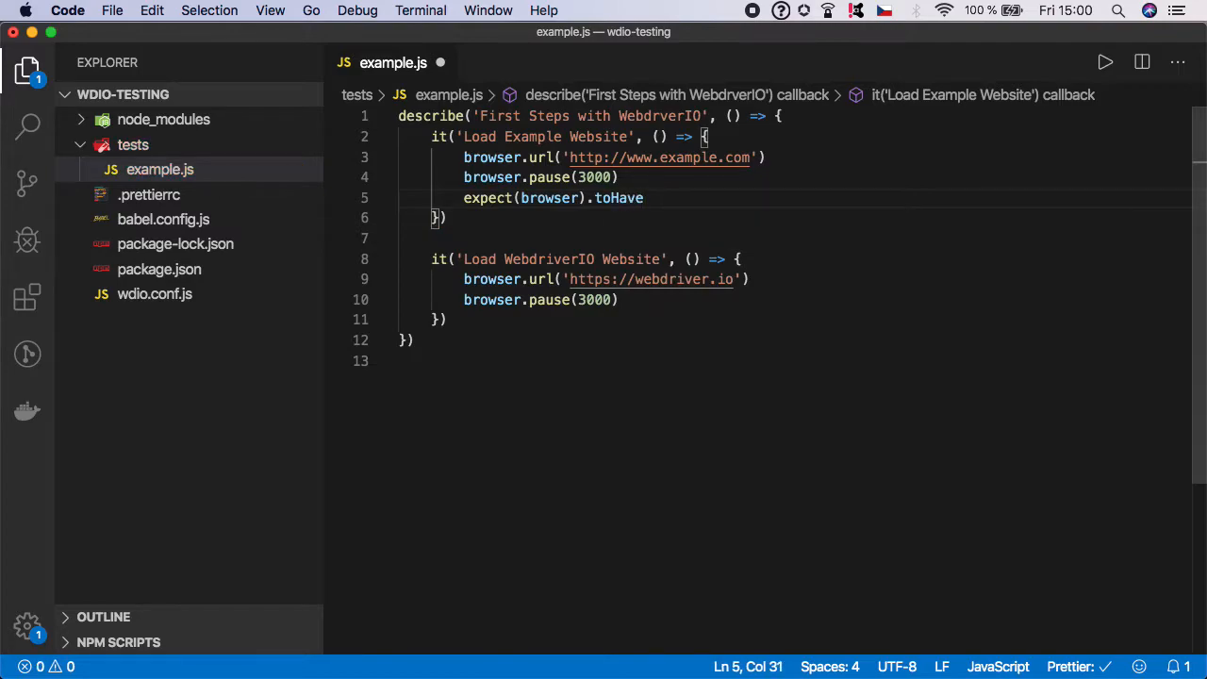
{"action": "type", "text": "Url()"}
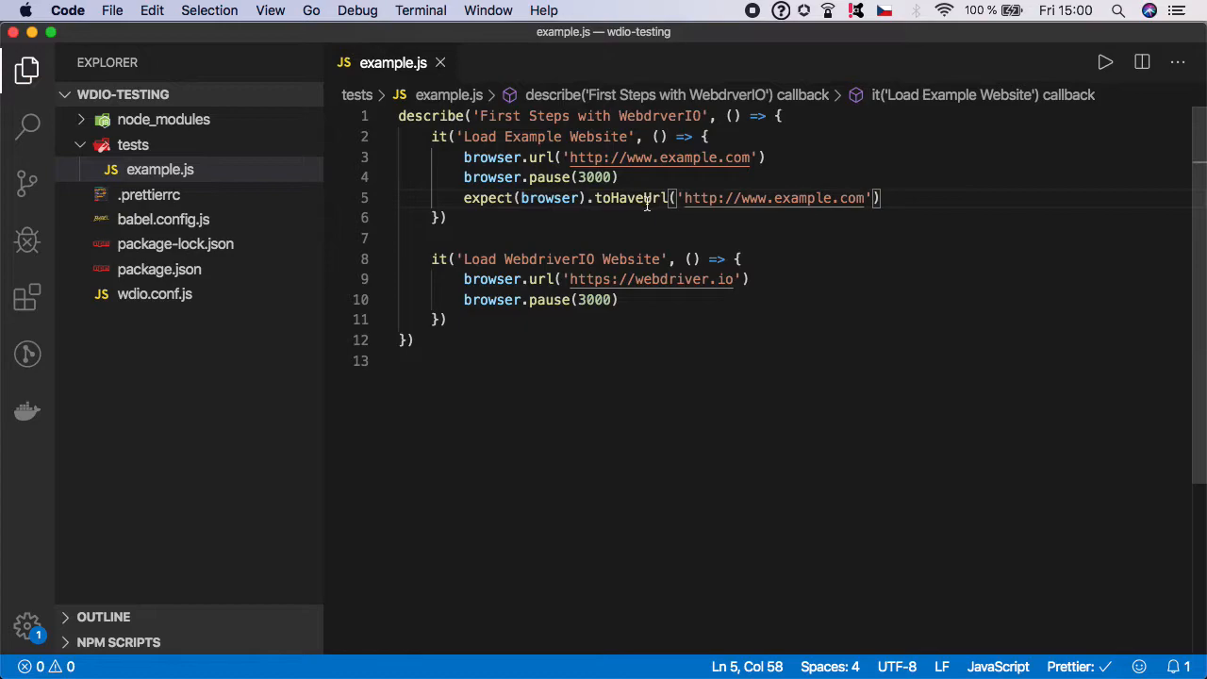
{"action": "mouse_move", "coordinate": [685, 225]}
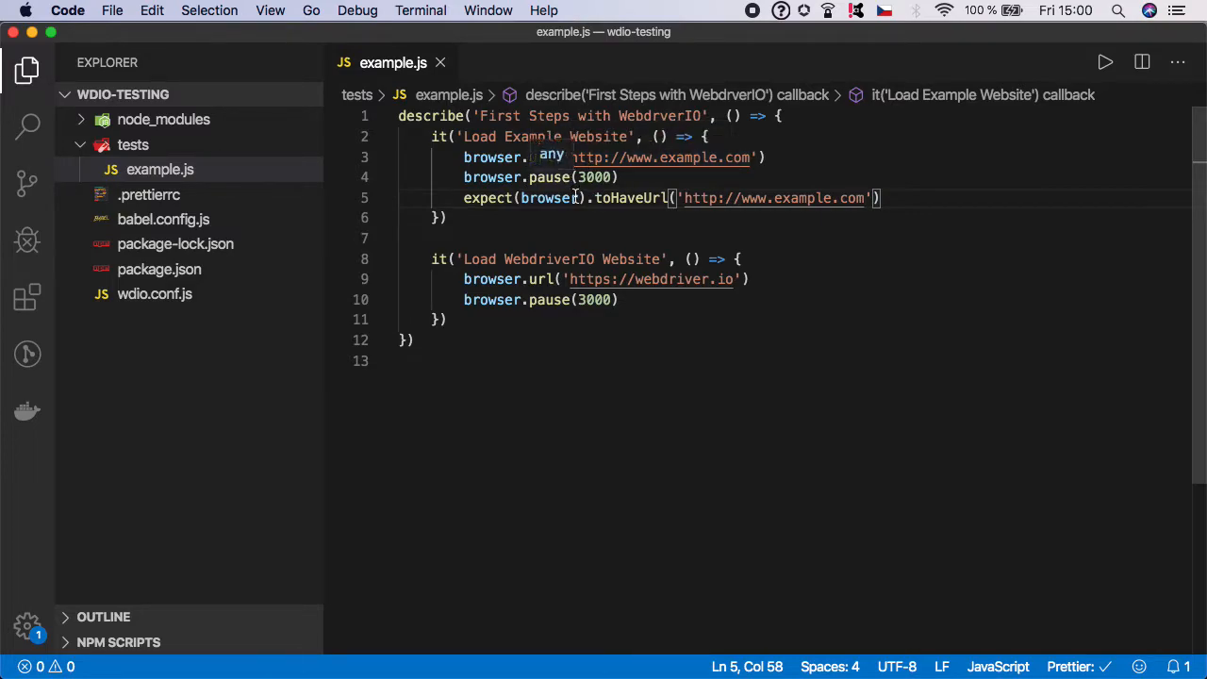
{"action": "mouse_move", "coordinate": [774, 198]}
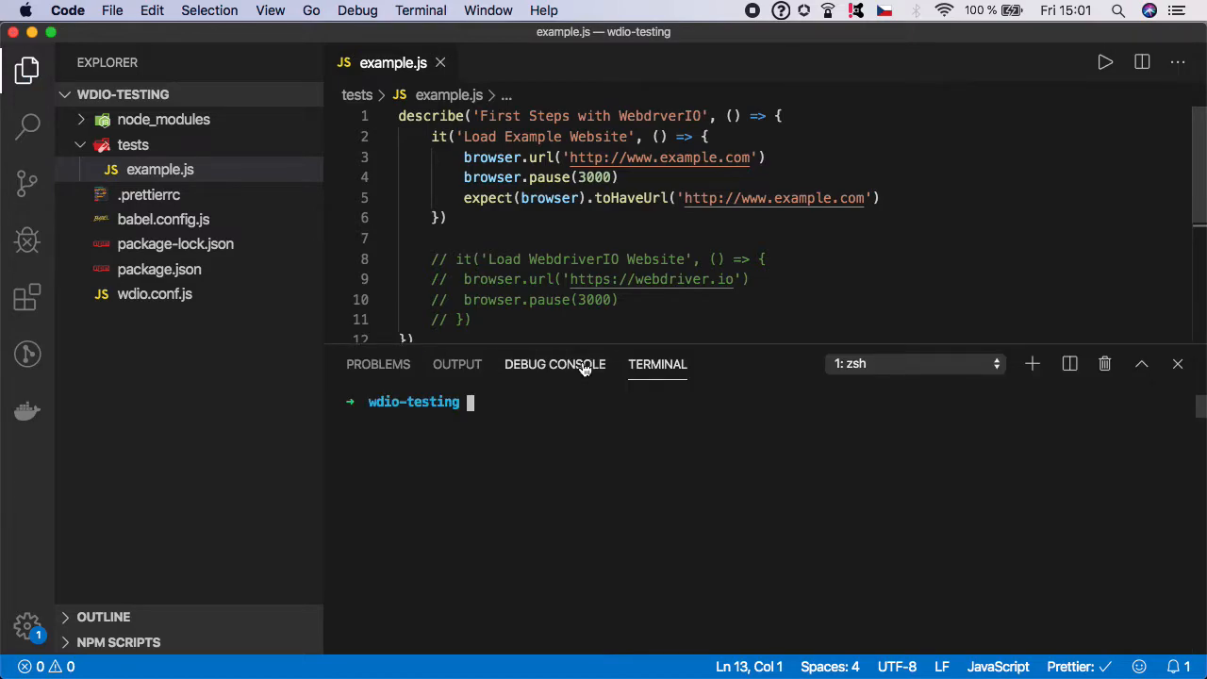
Step: Run npm run test in the integrated terminal
{"action": "type", "text": "npm run test"}
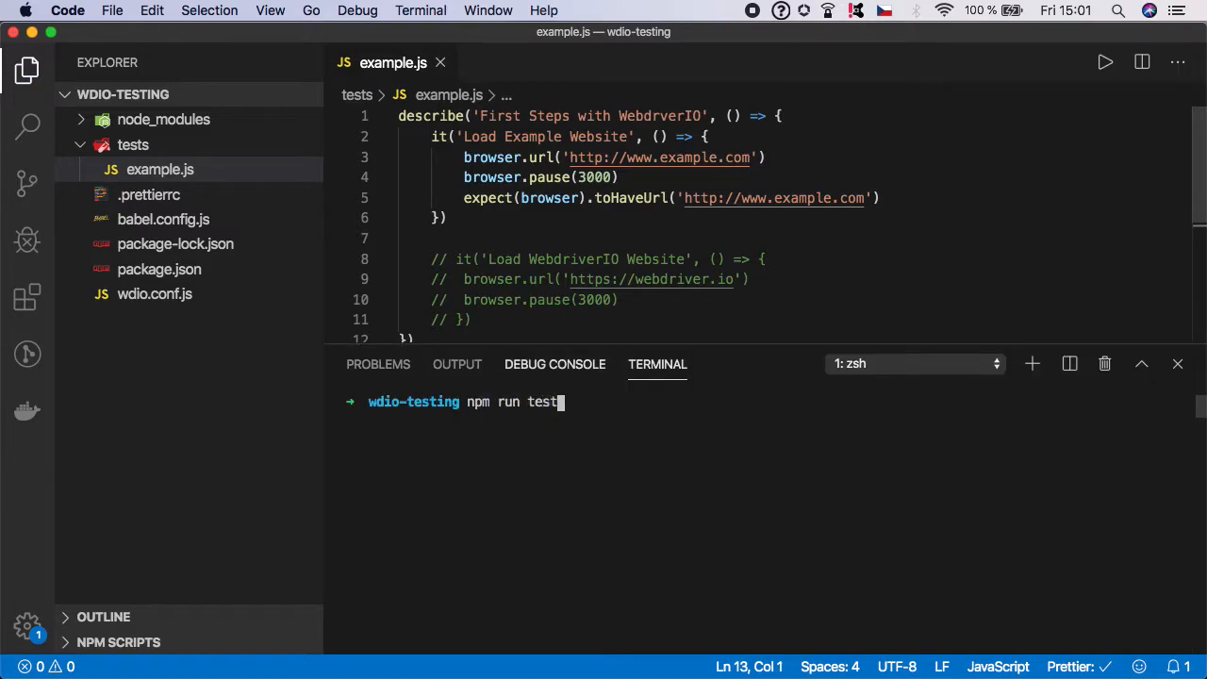
{"action": "key", "text": "Return"}
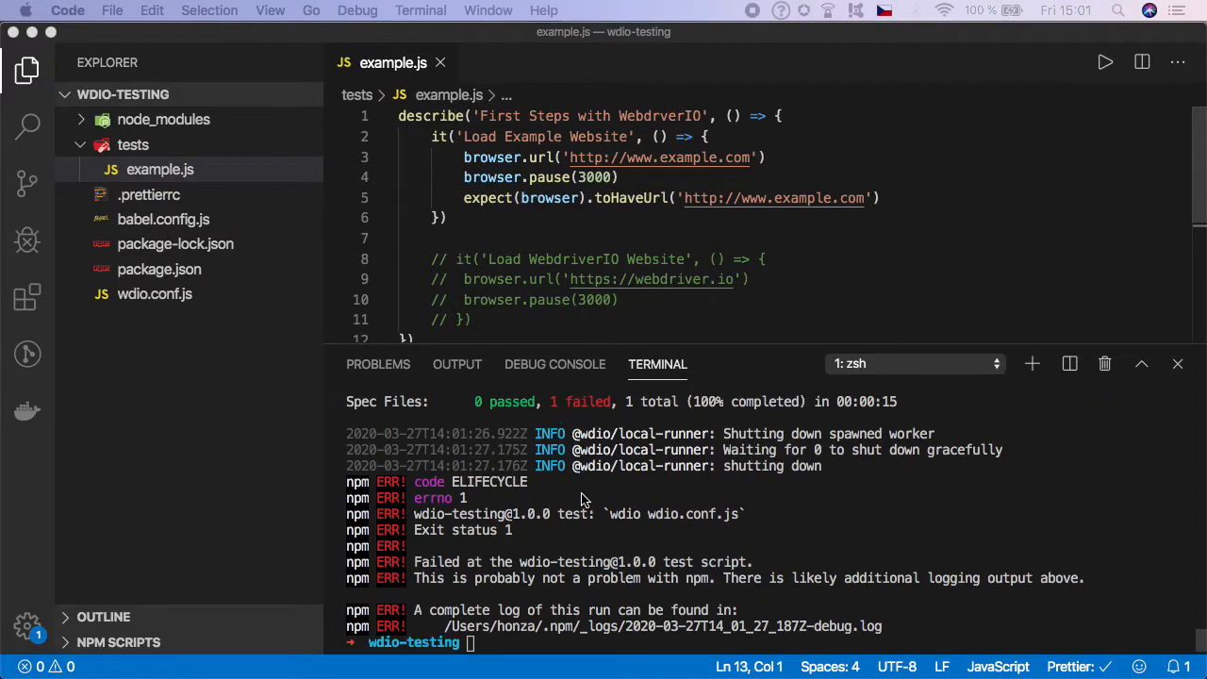
Step: Scroll the terminal up to the Expected vs Received URL error
{"action": "scroll", "scroll_direction": "up", "scroll_amount": 3}
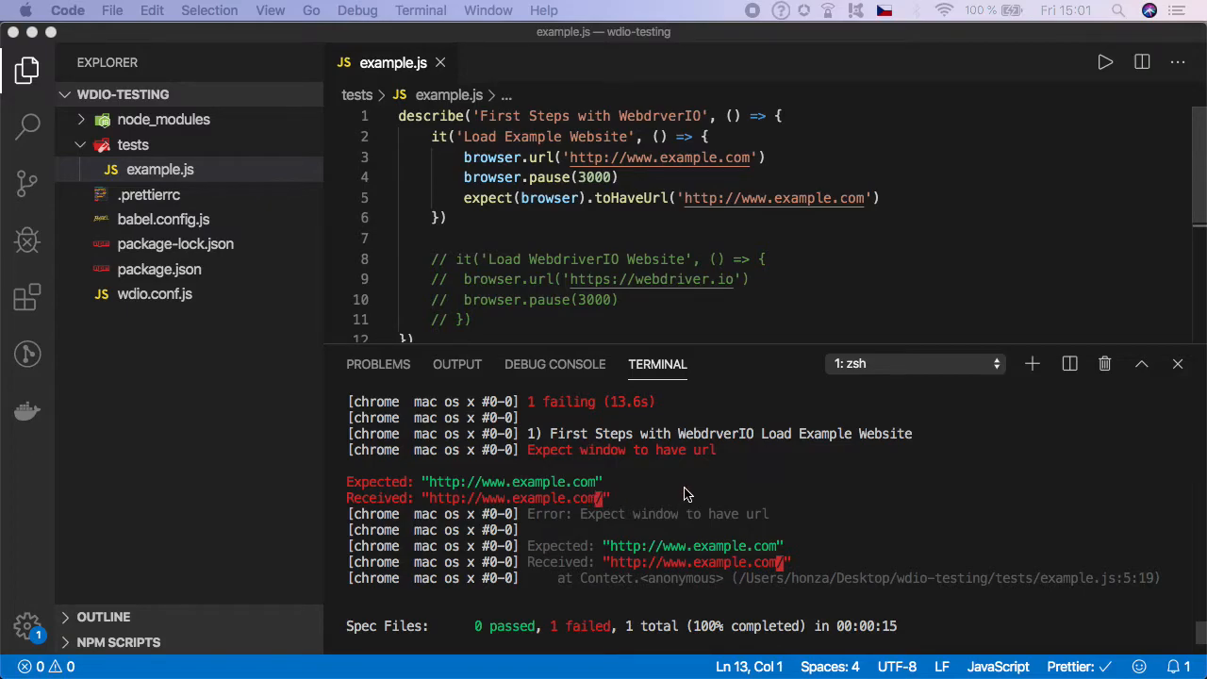
{"action": "mouse_move", "coordinate": [614, 203]}
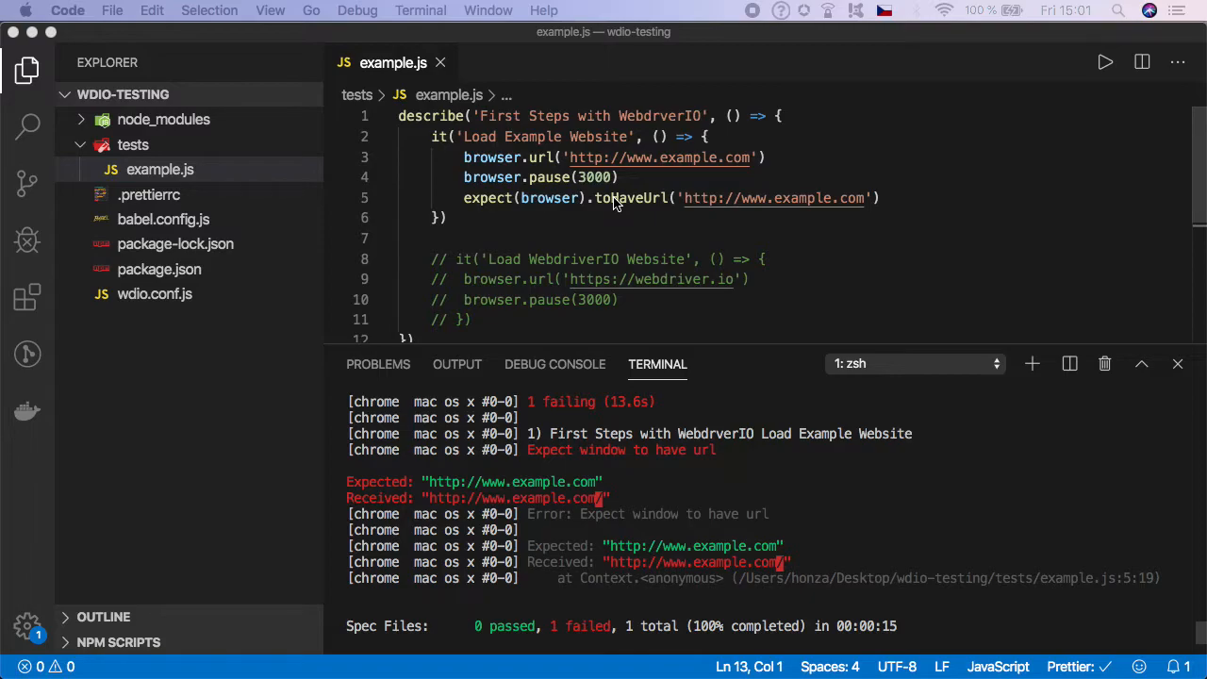
{"action": "mouse_move", "coordinate": [755, 488]}
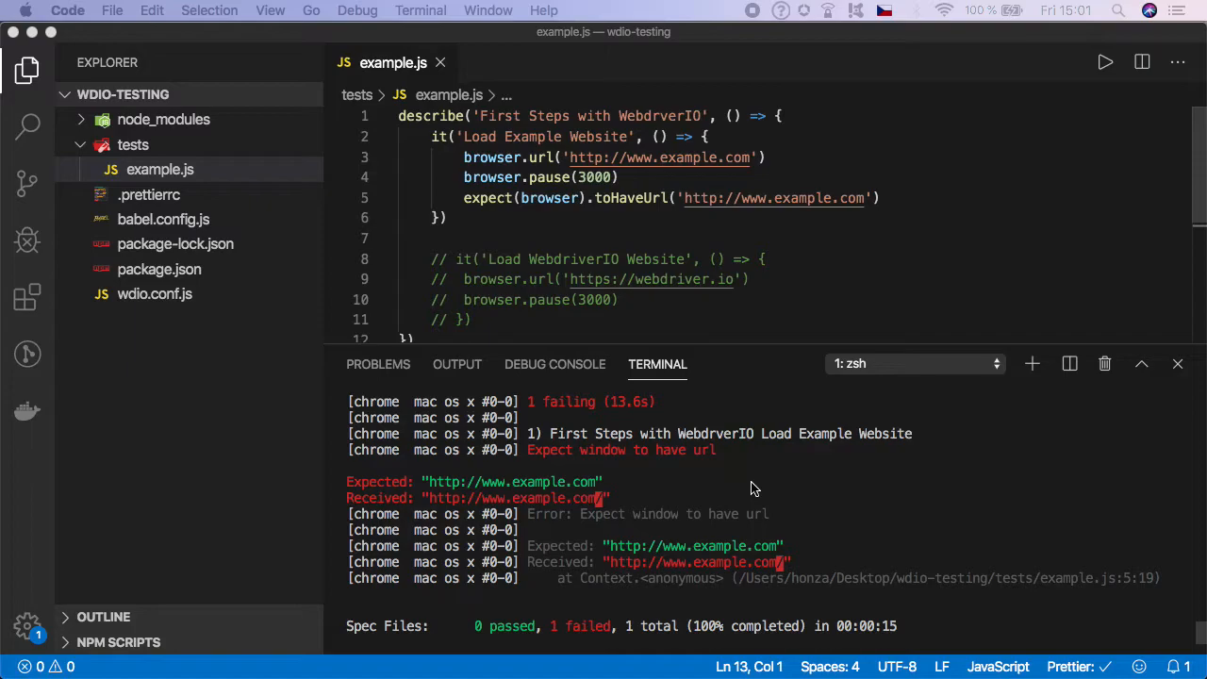
{"action": "mouse_move", "coordinate": [639, 477]}
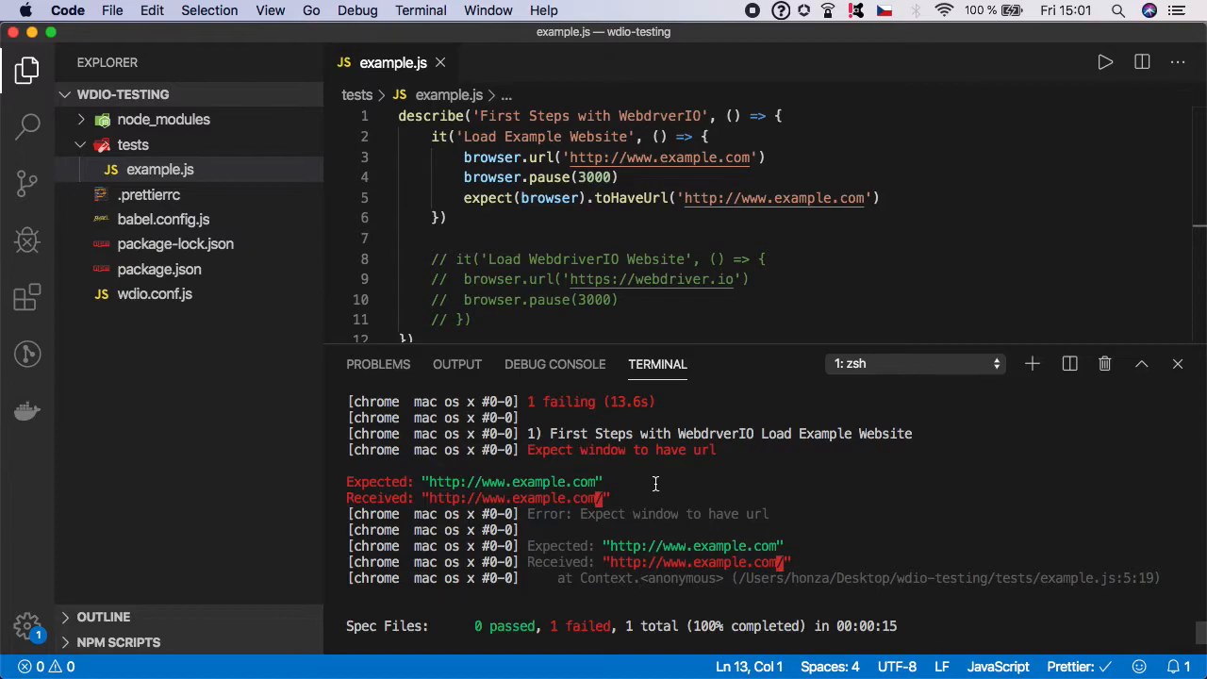
{"action": "mouse_move", "coordinate": [601, 498]}
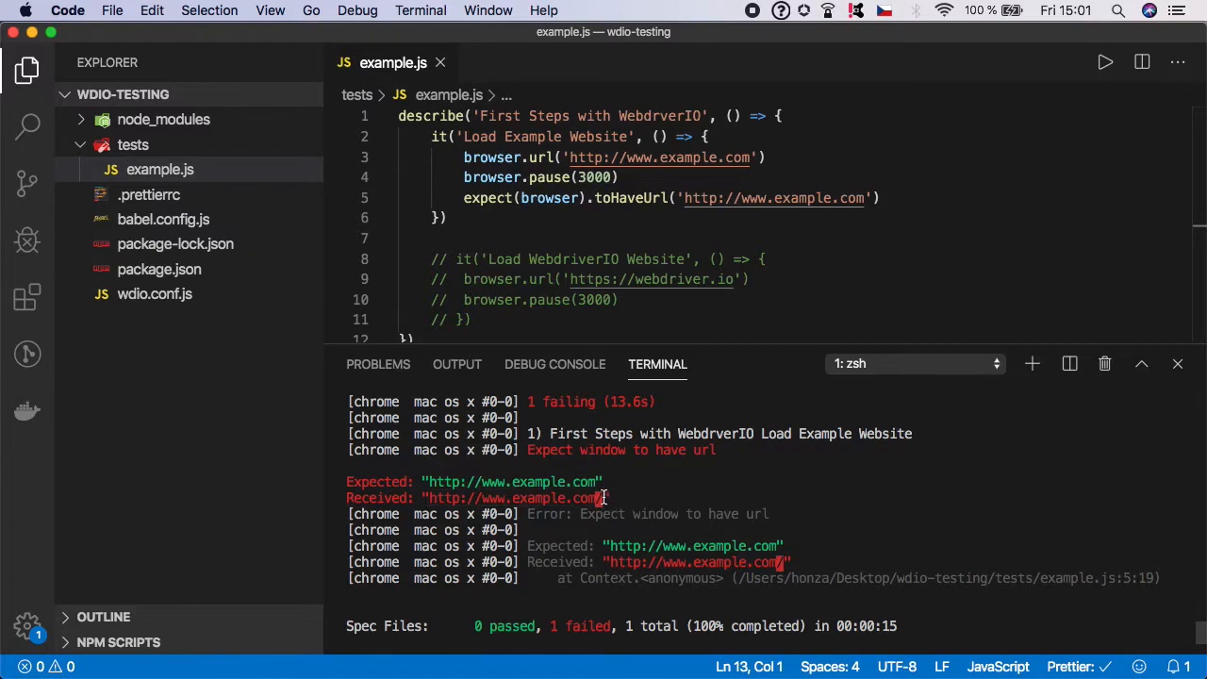
{"action": "mouse_move", "coordinate": [643, 493]}
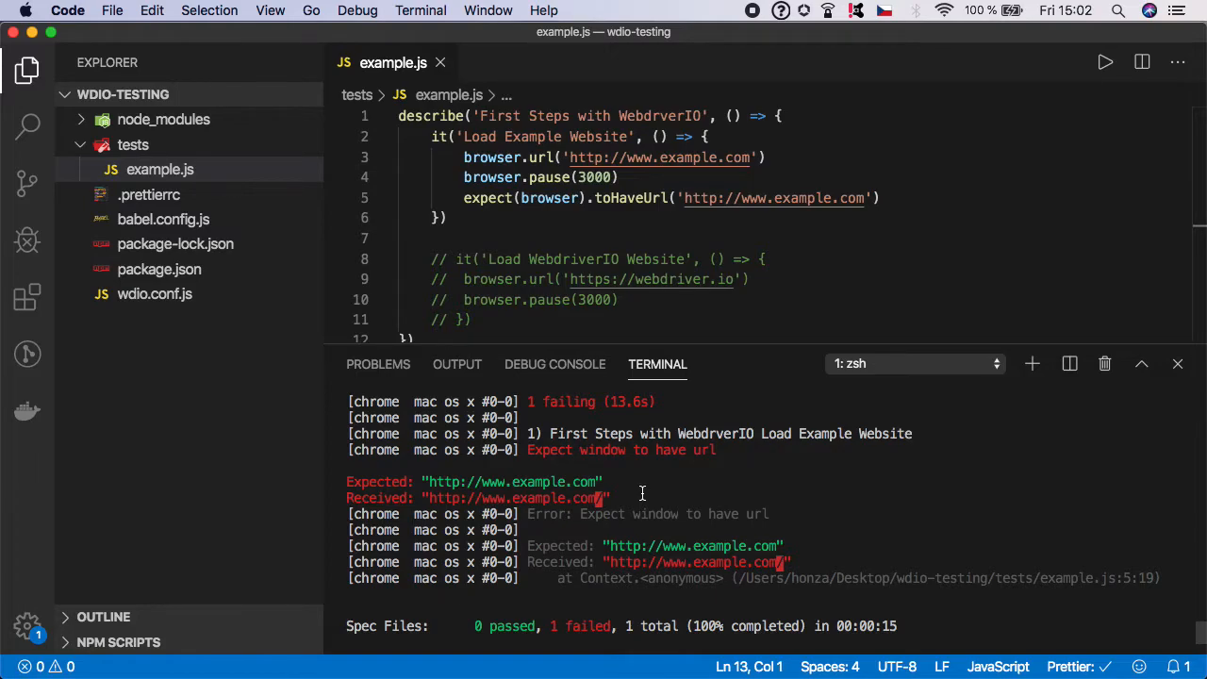
{"action": "mouse_move", "coordinate": [594, 498]}
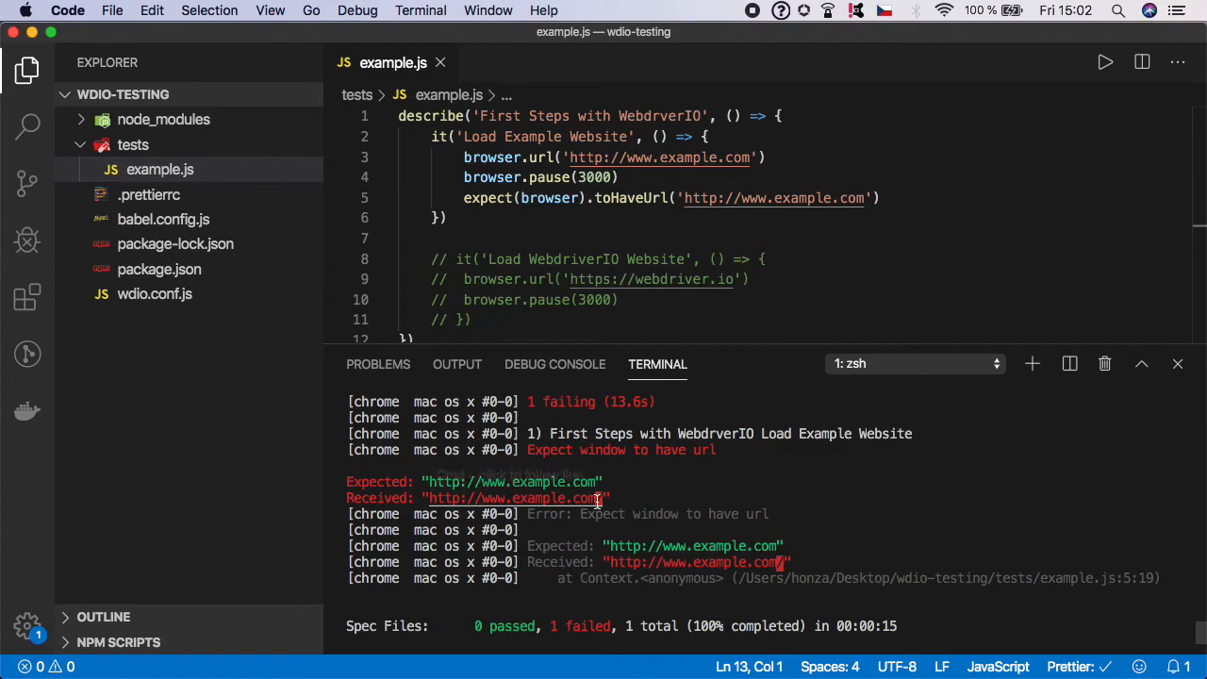
{"action": "mouse_move", "coordinate": [681, 498]}
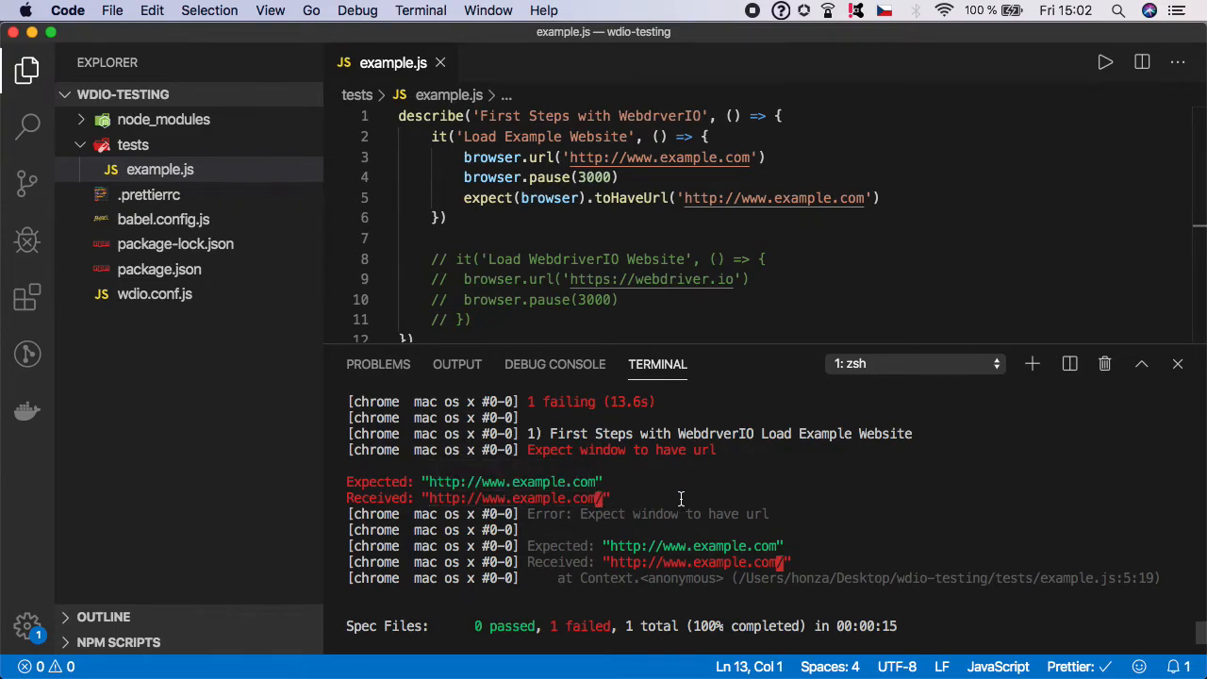
{"action": "mouse_move", "coordinate": [665, 502]}
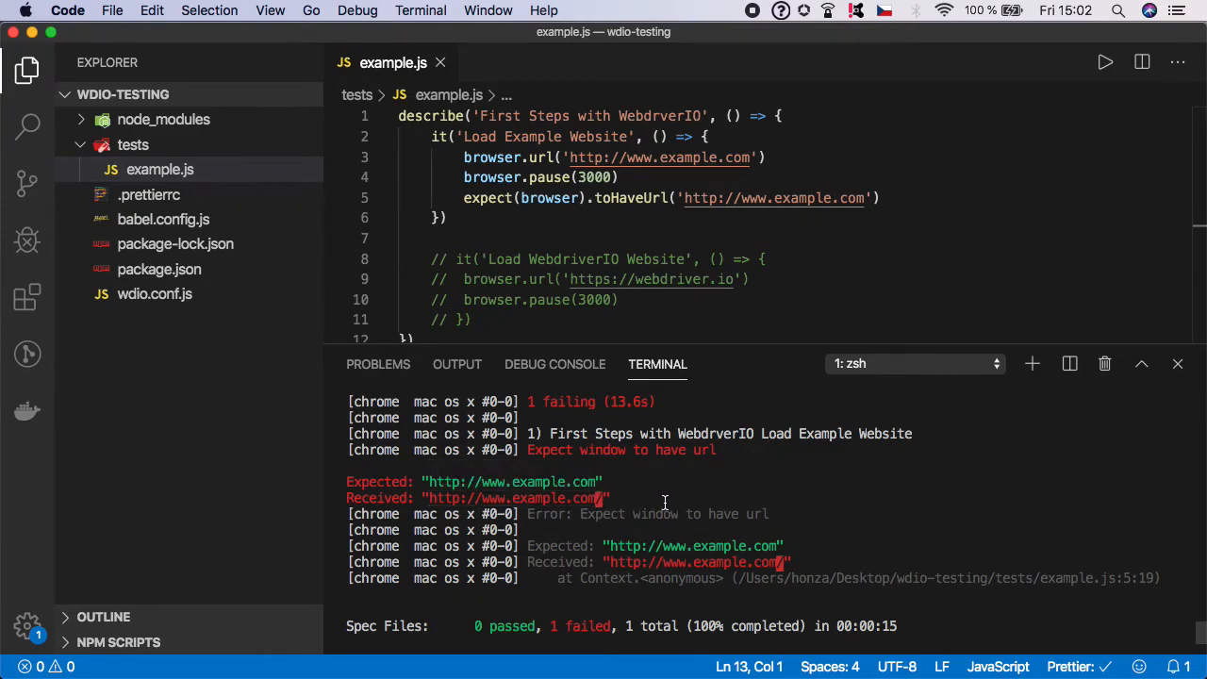
Step: Add a trailing slash to the expected URL, rerun npm run test, then place the cursor after the assertion
{"action": "left_click", "coordinate": [863, 198]}
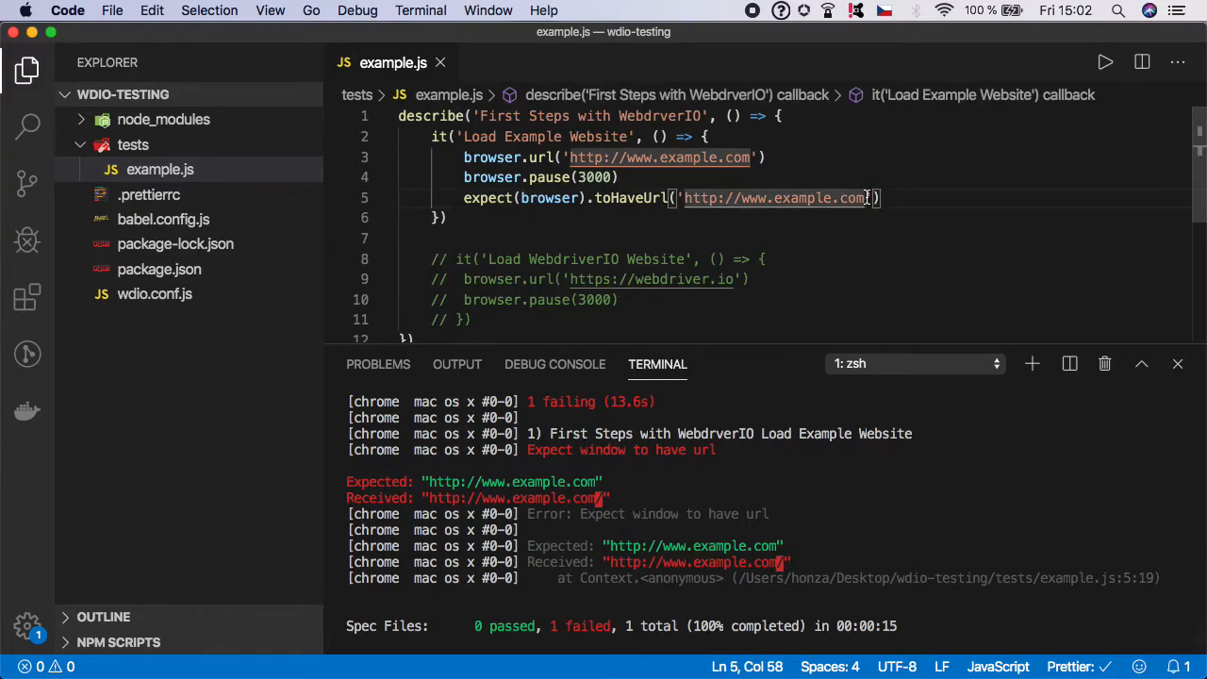
{"action": "type", "text": "/"}
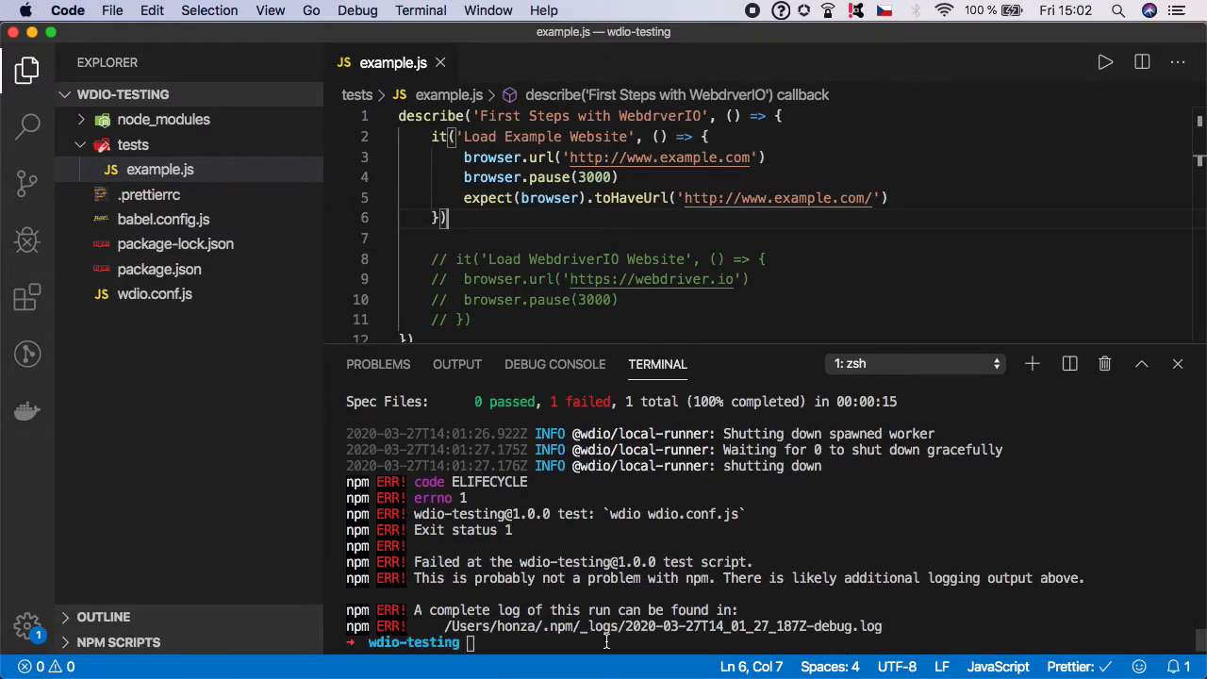
{"action": "type", "text": "npm run test"}
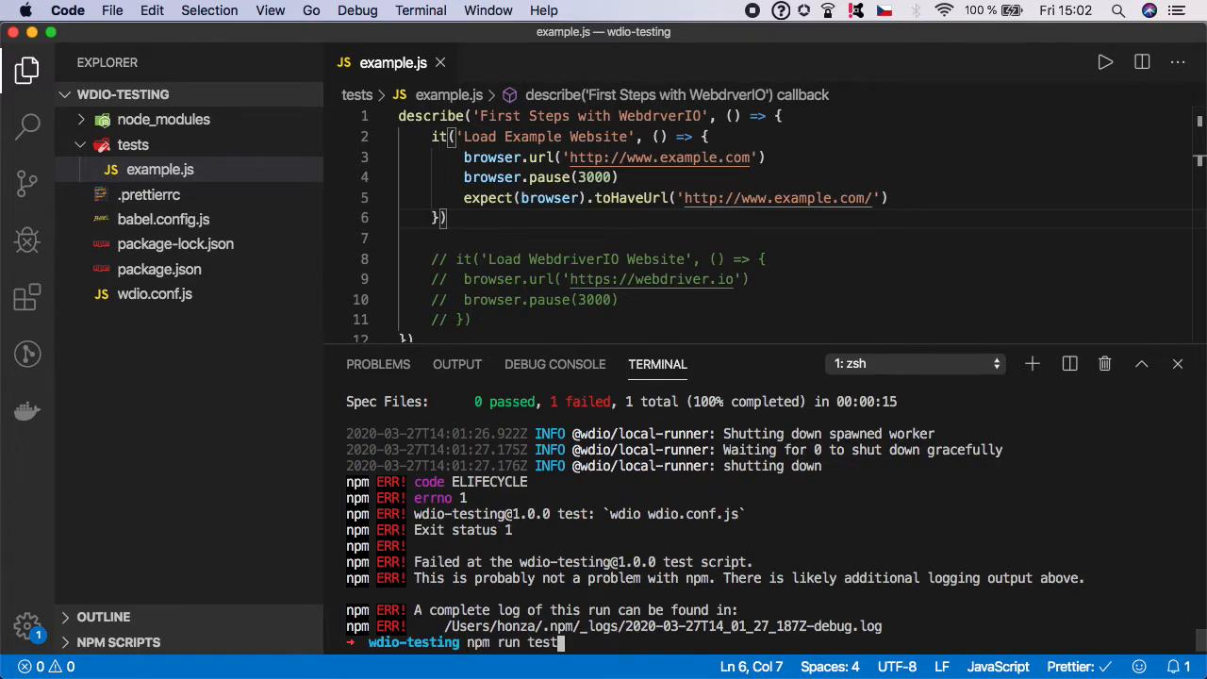
{"action": "key", "text": "Return"}
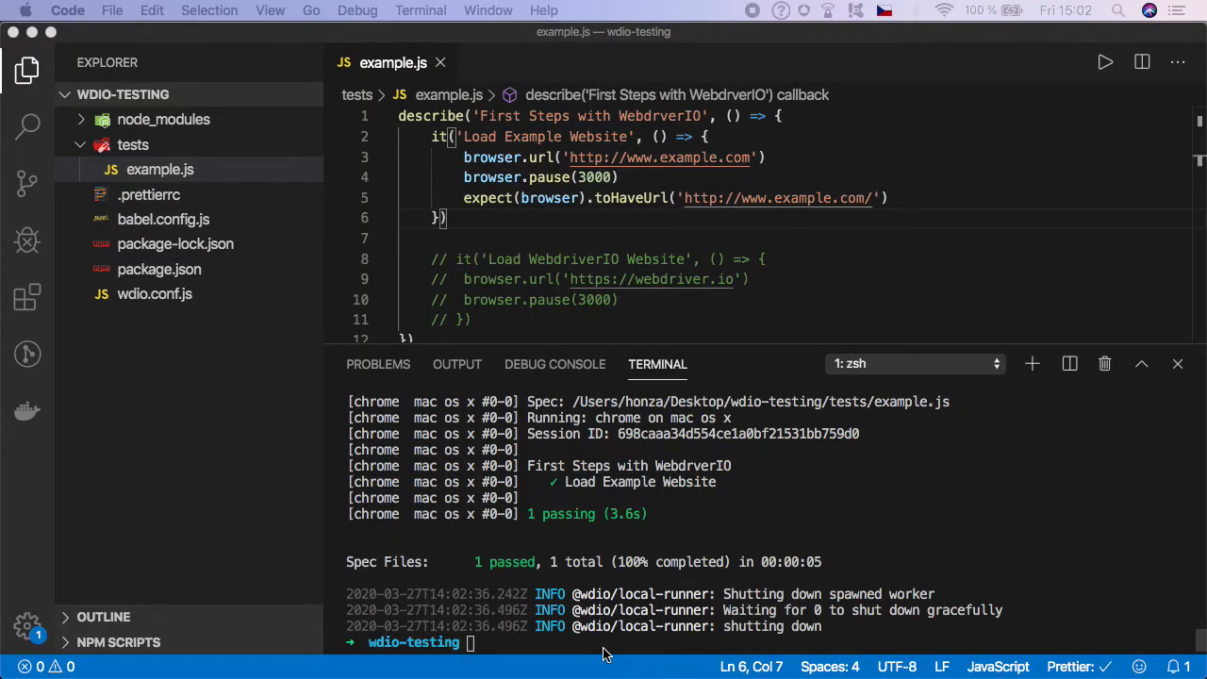
{"action": "mouse_move", "coordinate": [799, 452]}
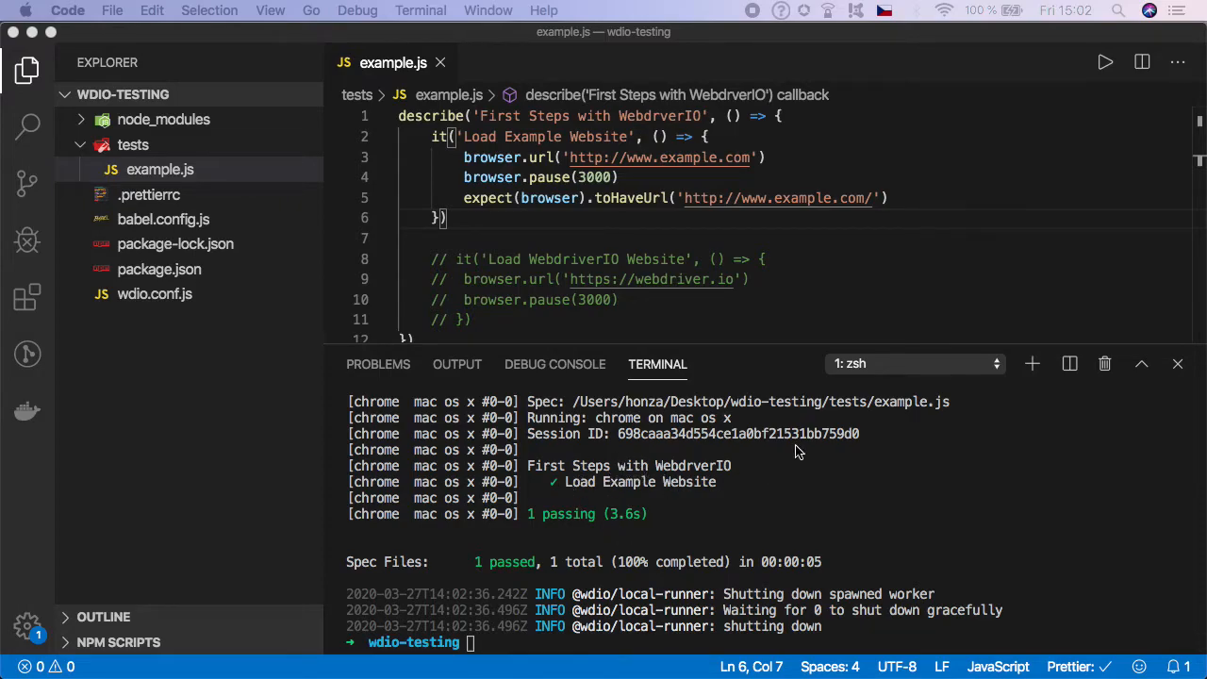
{"action": "mouse_move", "coordinate": [774, 198]}
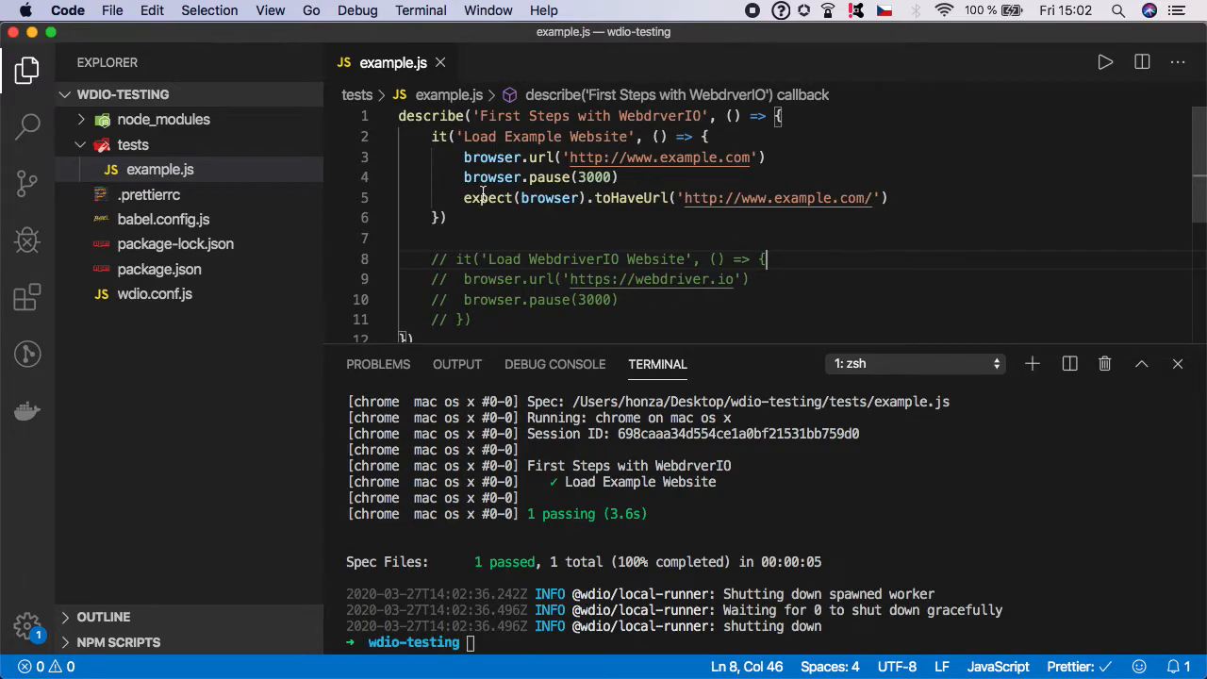
{"action": "mouse_move", "coordinate": [632, 198]}
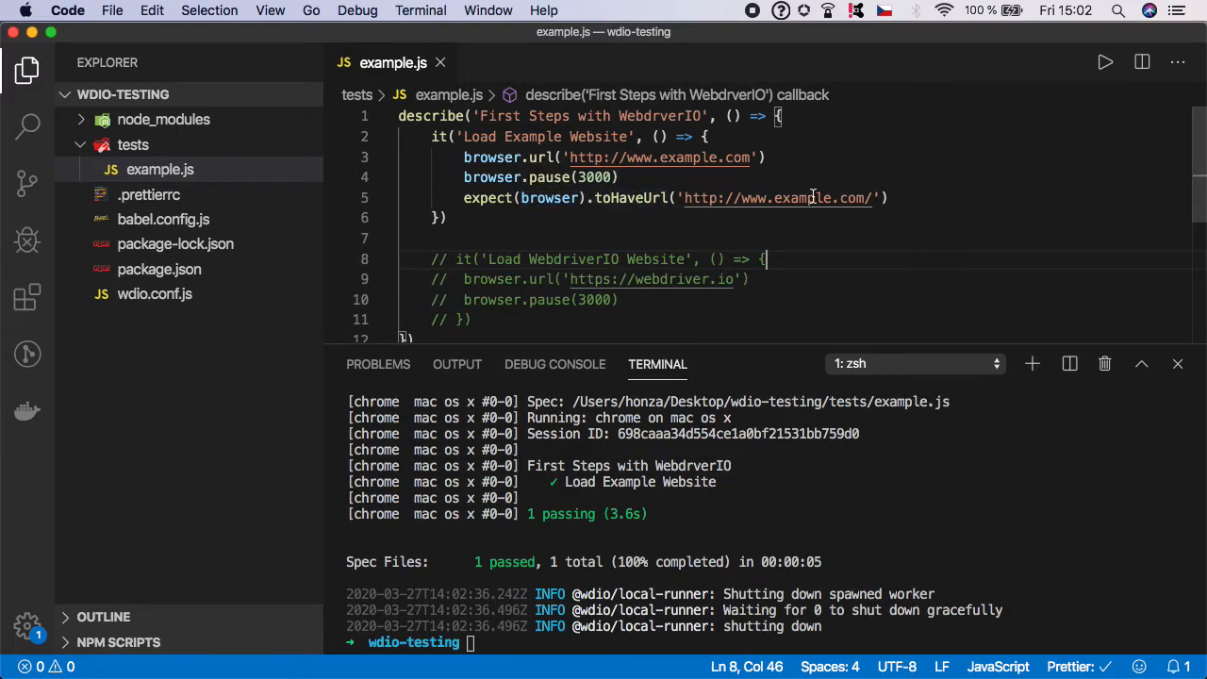
{"action": "mouse_move", "coordinate": [777, 198]}
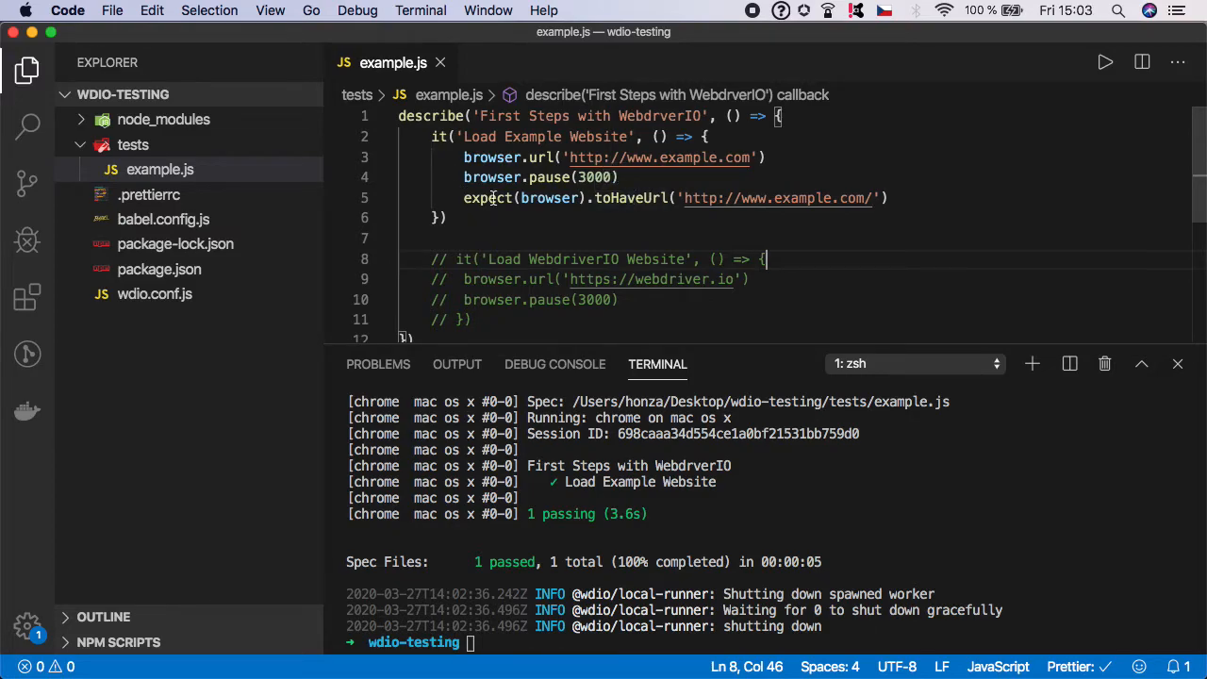
{"action": "left_click", "coordinate": [889, 198]}
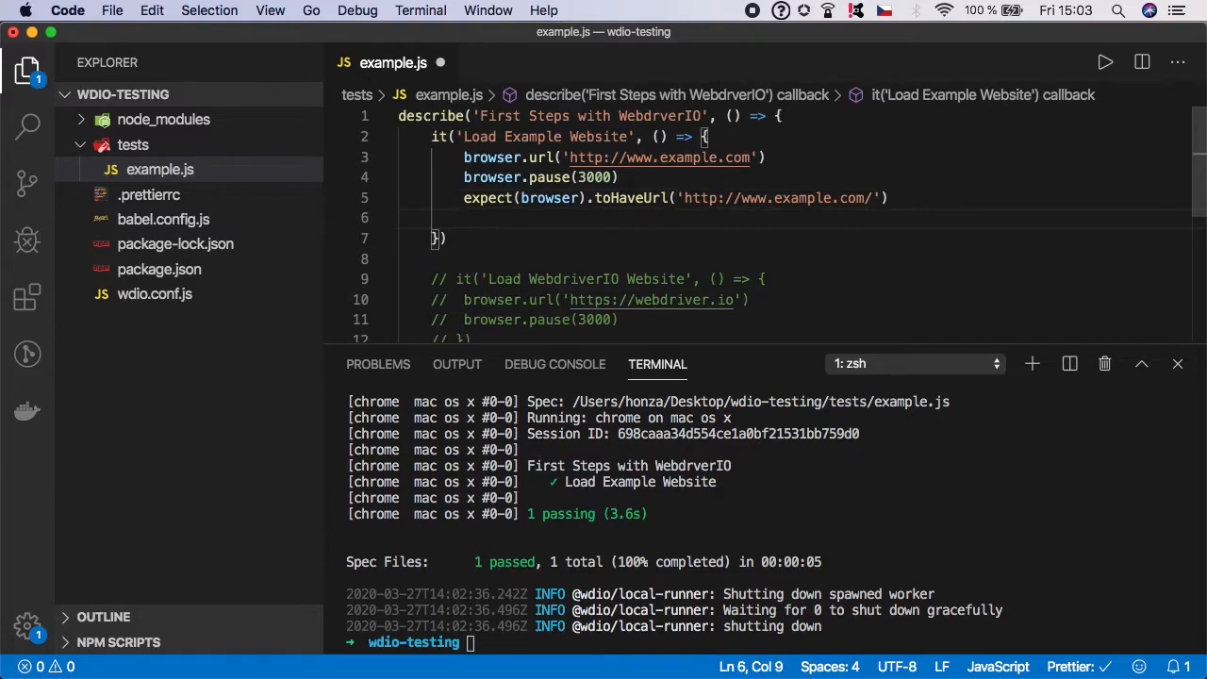
Step: Type expect(browser).toHaveTitle() on line 6 using autocomplete
{"action": "type", "text": "expect"}
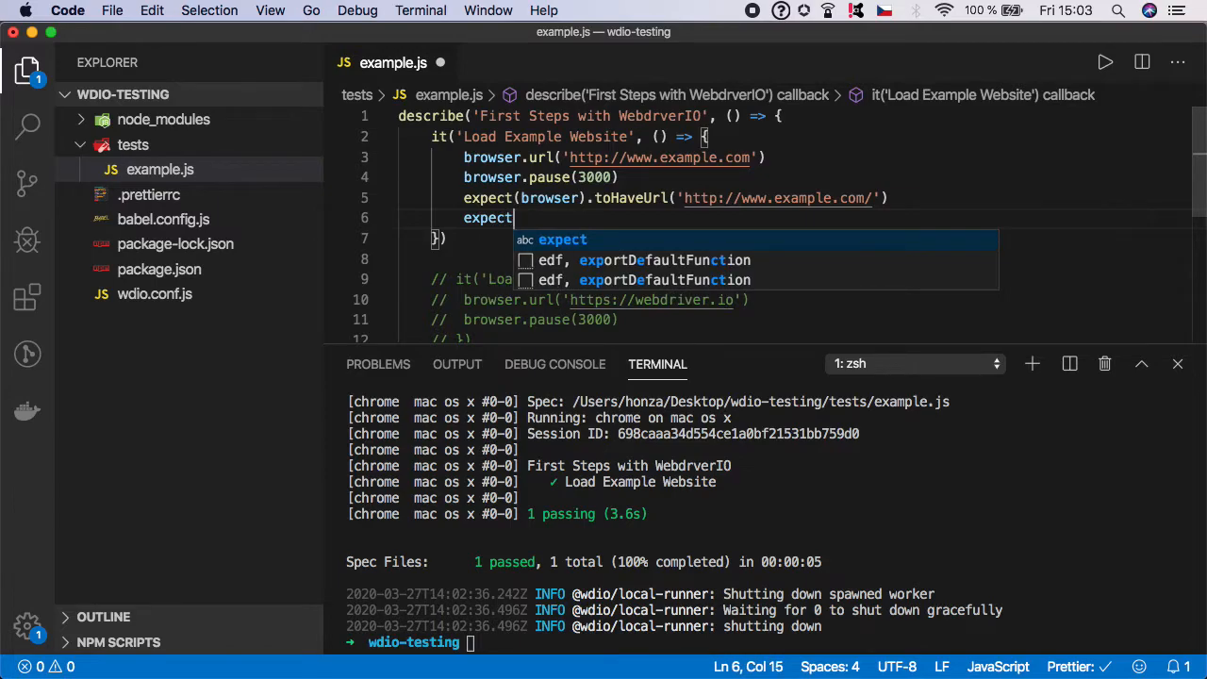
{"action": "type", "text": "(browser)"}
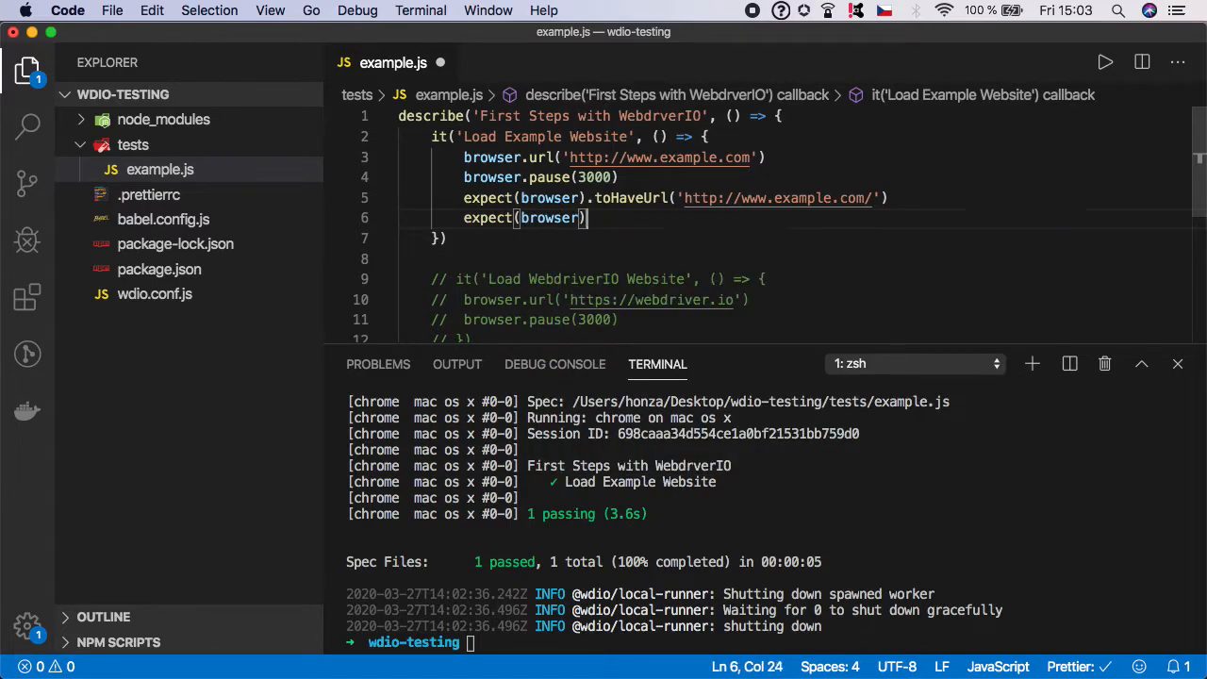
{"action": "type", "text": "."}
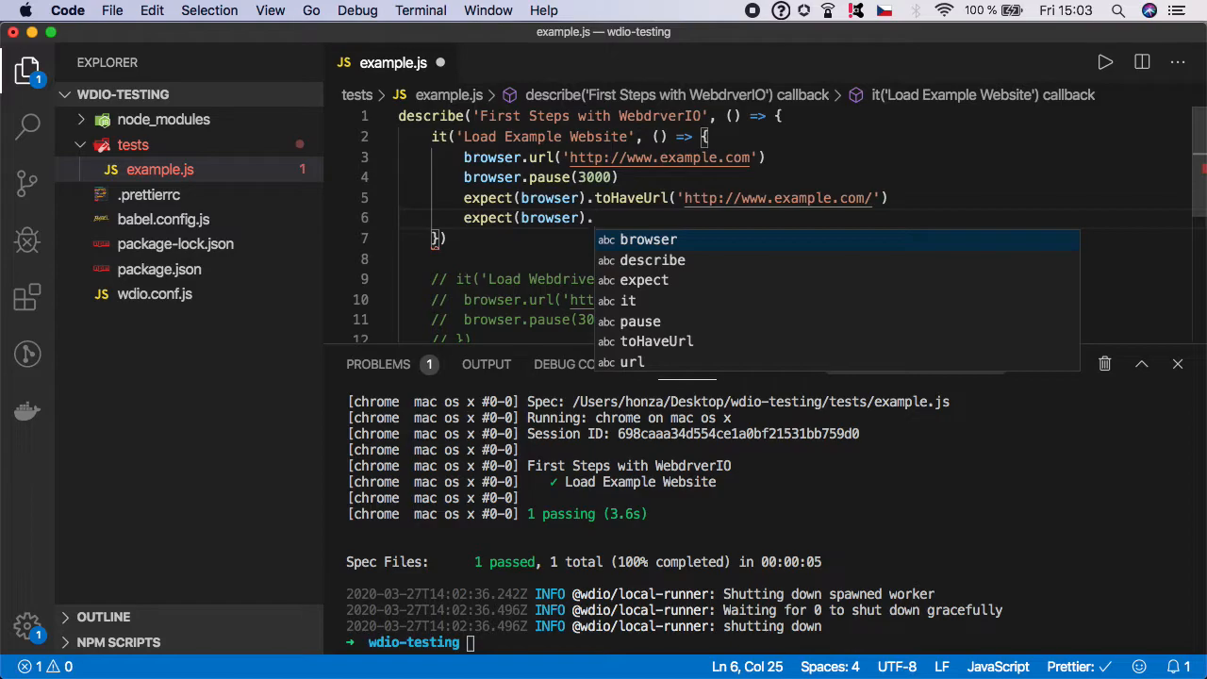
{"action": "type", "text": "toHaveTitle"}
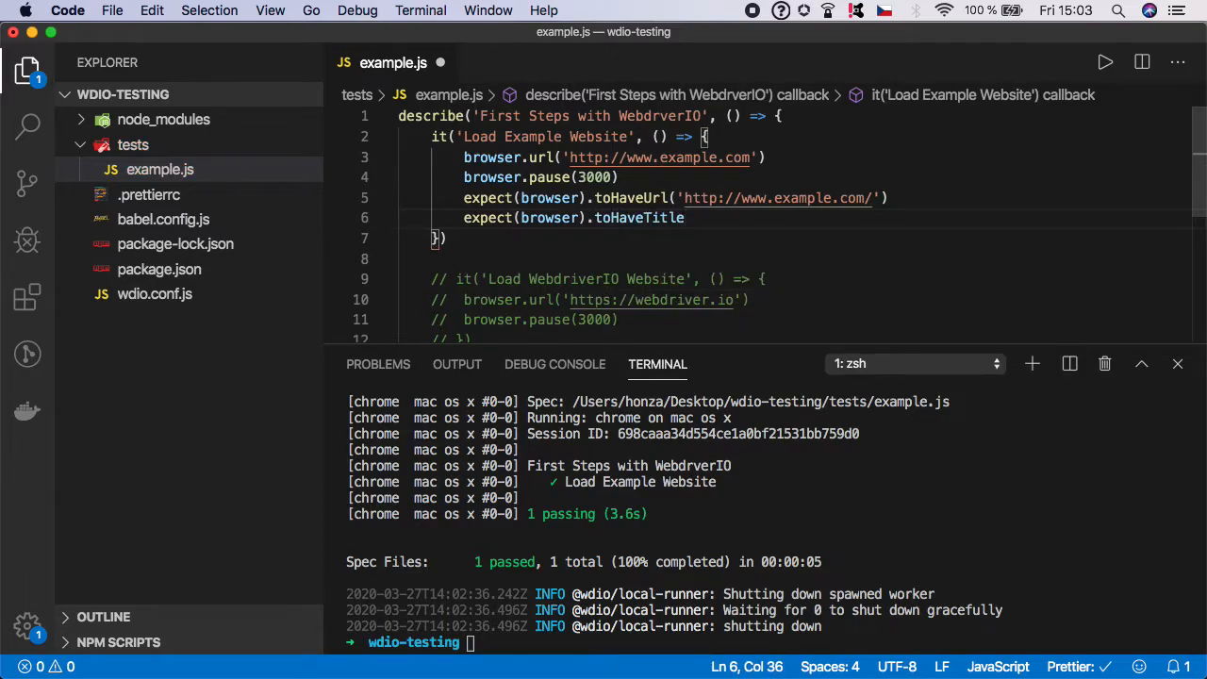
{"action": "type", "text": "()"}
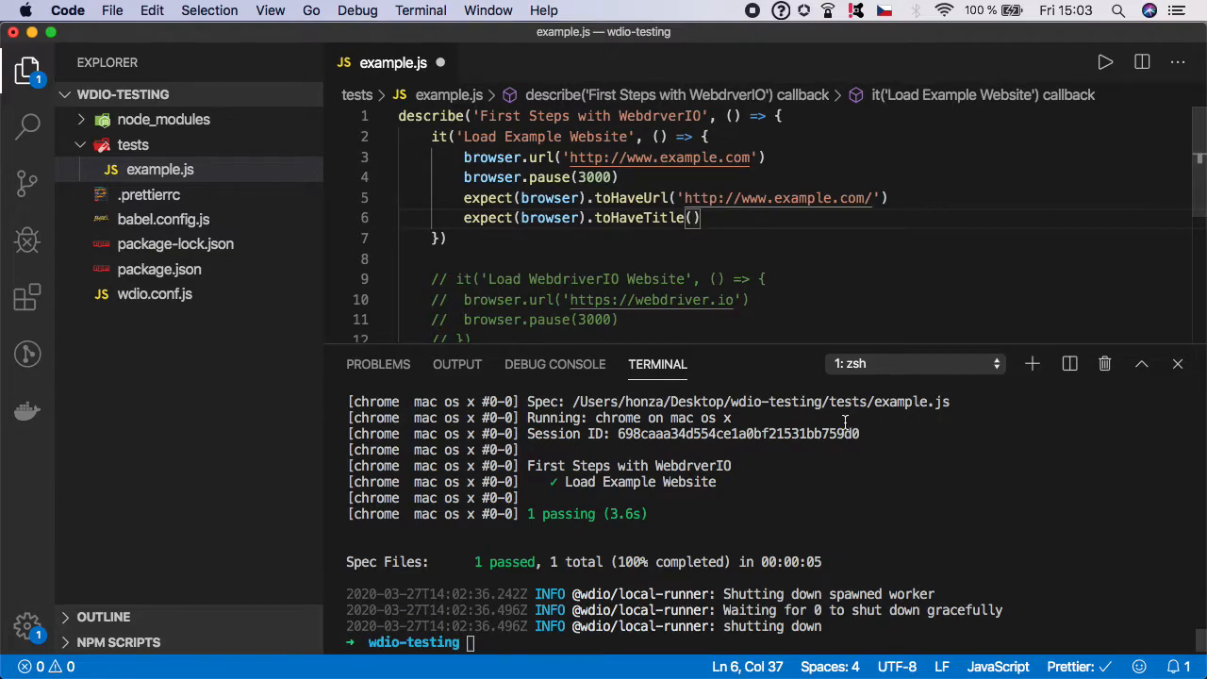
{"action": "mouse_move", "coordinate": [814, 509]}
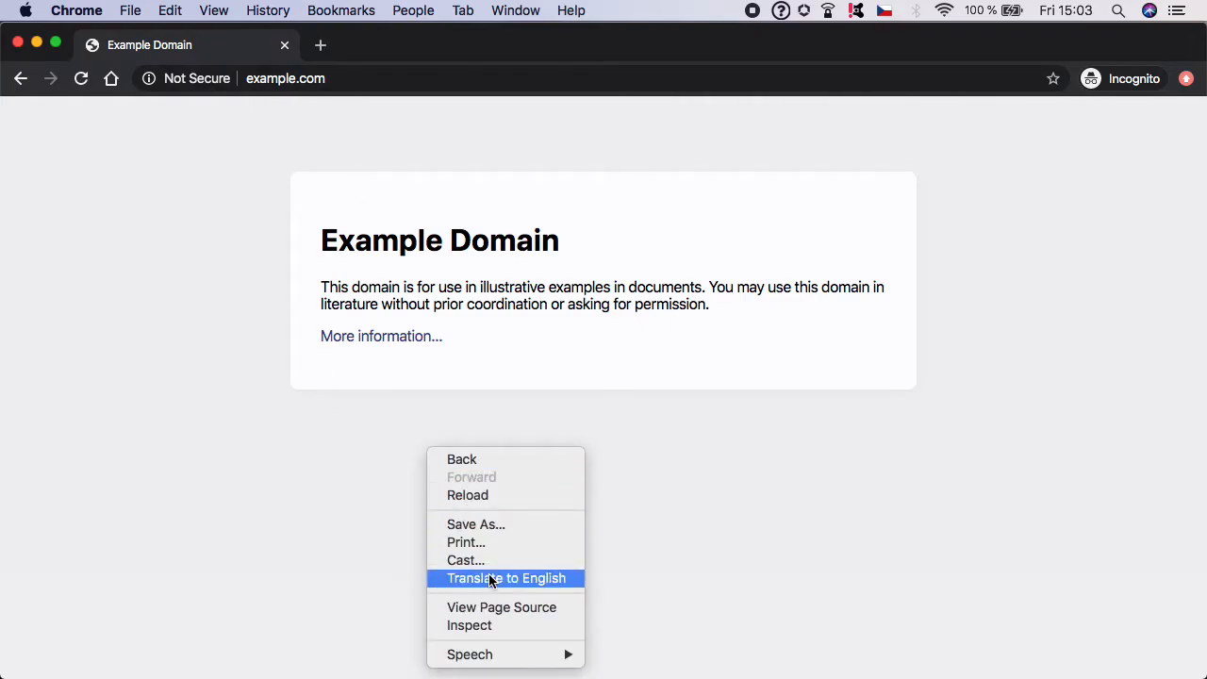
Step: Inspect example.com and expand <head> to find the <title> Example Domain
{"action": "left_click", "coordinate": [468, 625]}
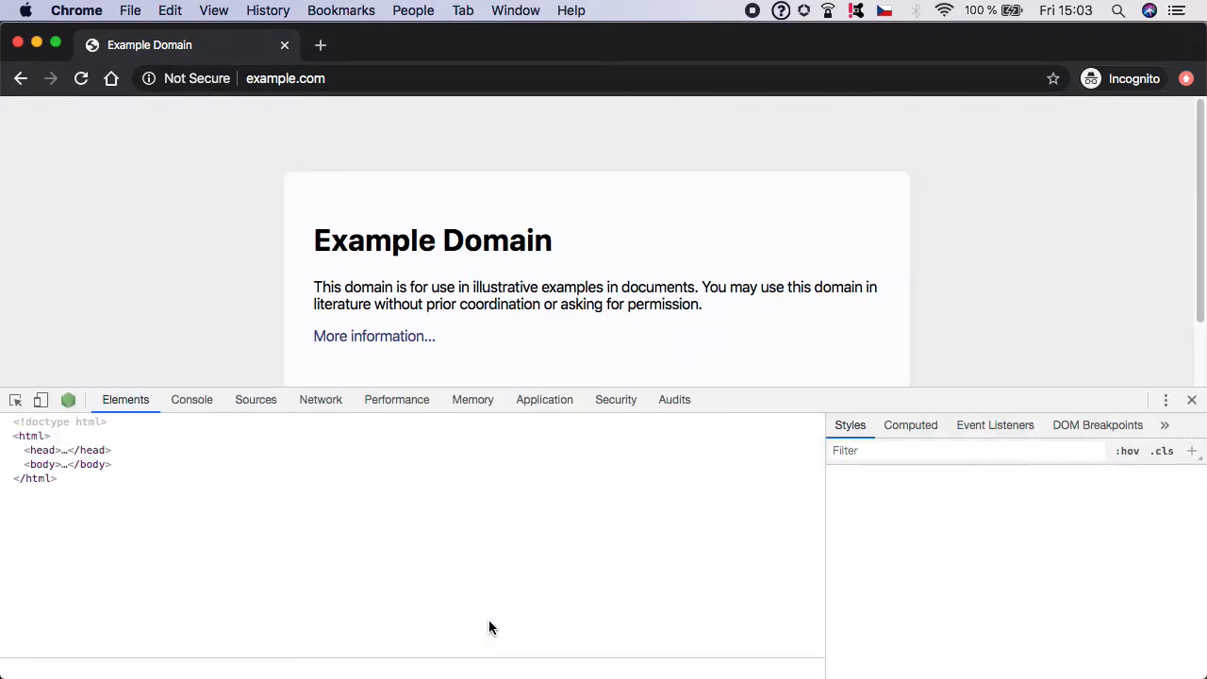
{"action": "left_click", "coordinate": [31, 436]}
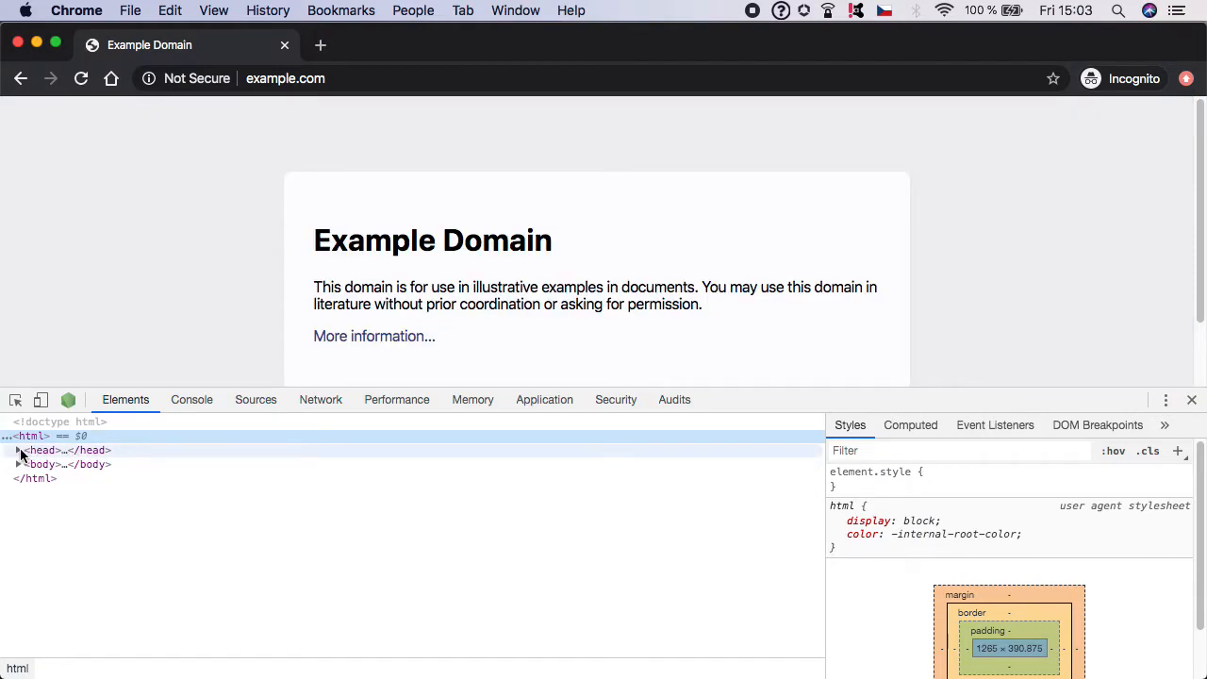
{"action": "left_click", "coordinate": [17, 450]}
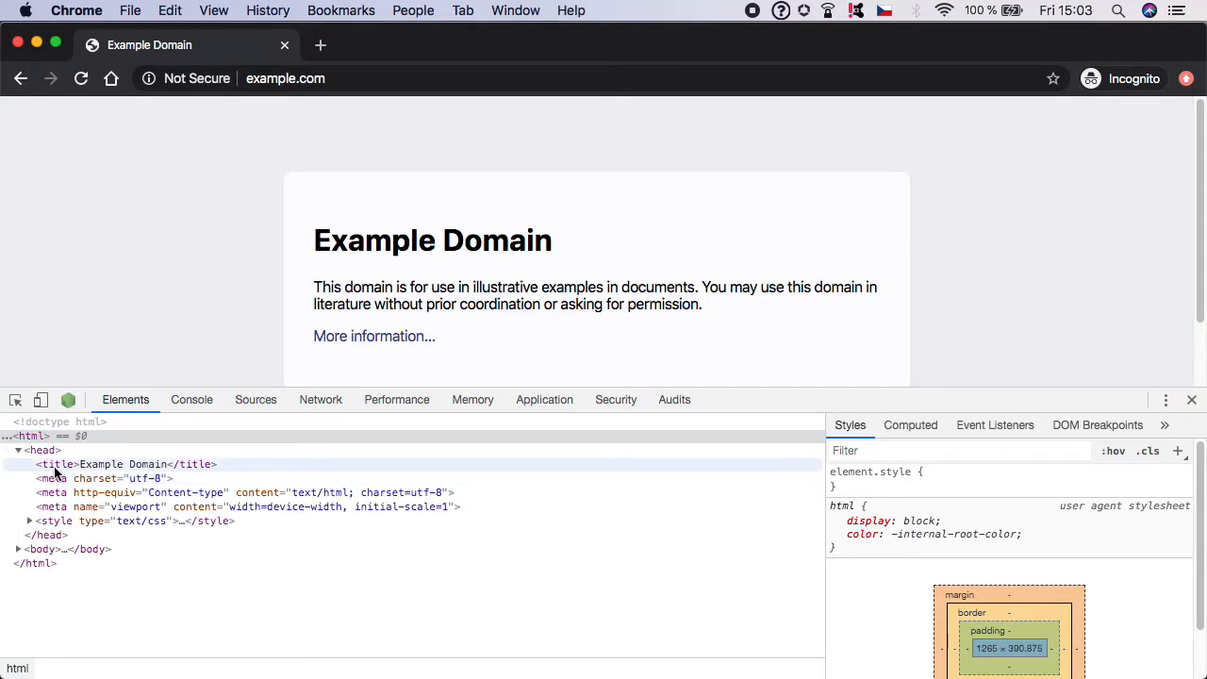
{"action": "left_click", "coordinate": [120, 464]}
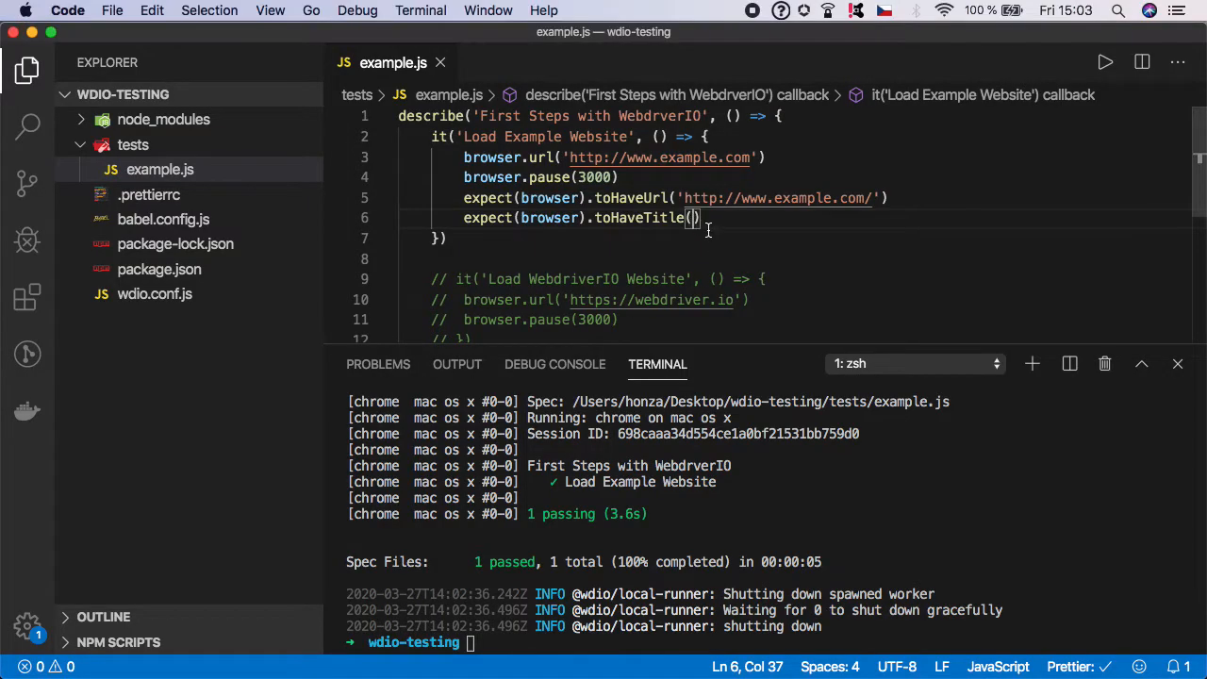
Step: Pass 'Example Domain' as the toHaveTitle argument
{"action": "type", "text": "'"}
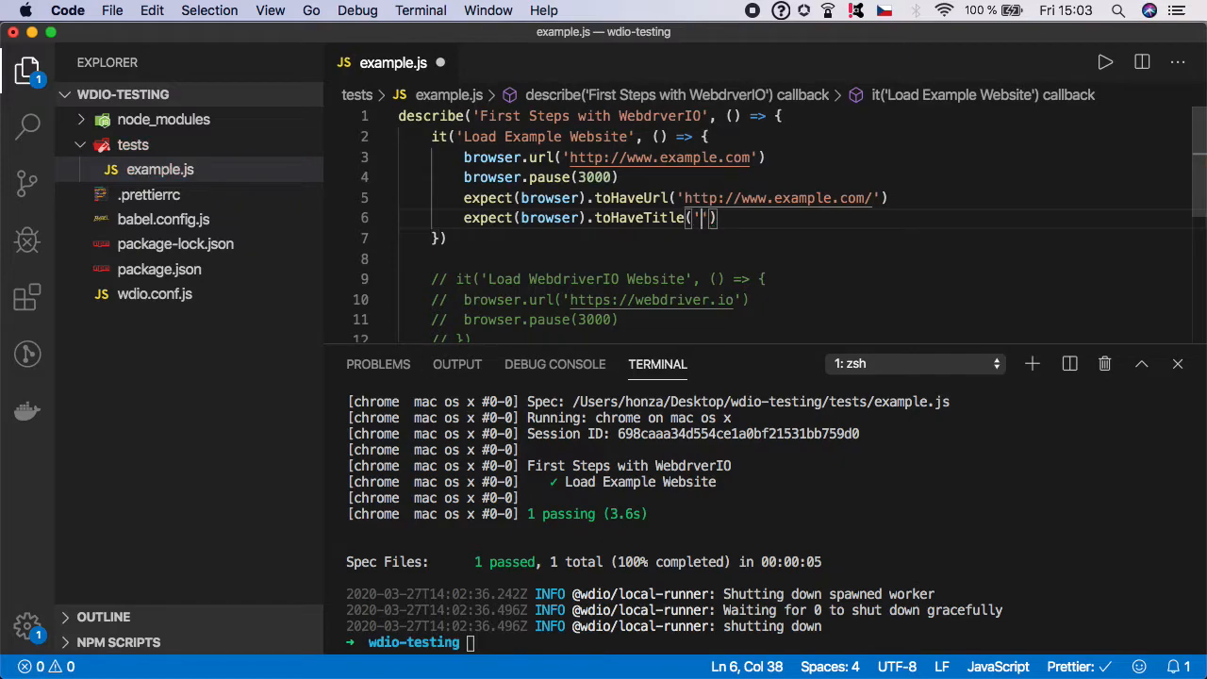
{"action": "type", "text": "Example Domain"}
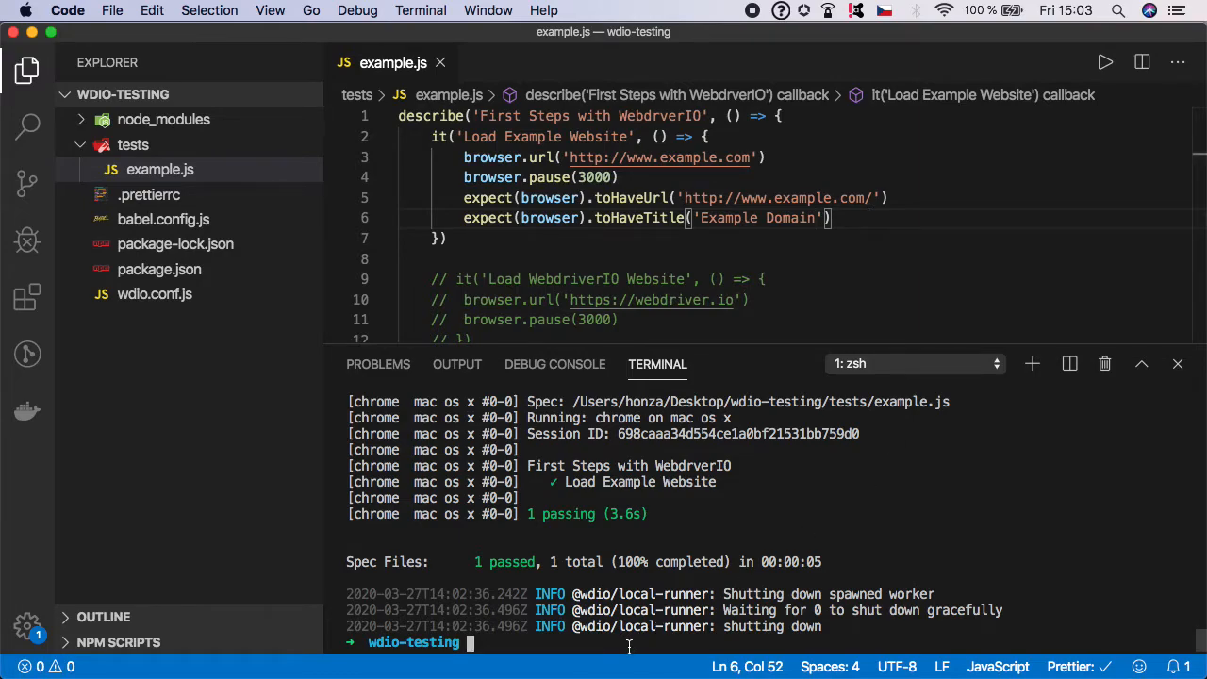
{"action": "mouse_move", "coordinate": [674, 158]}
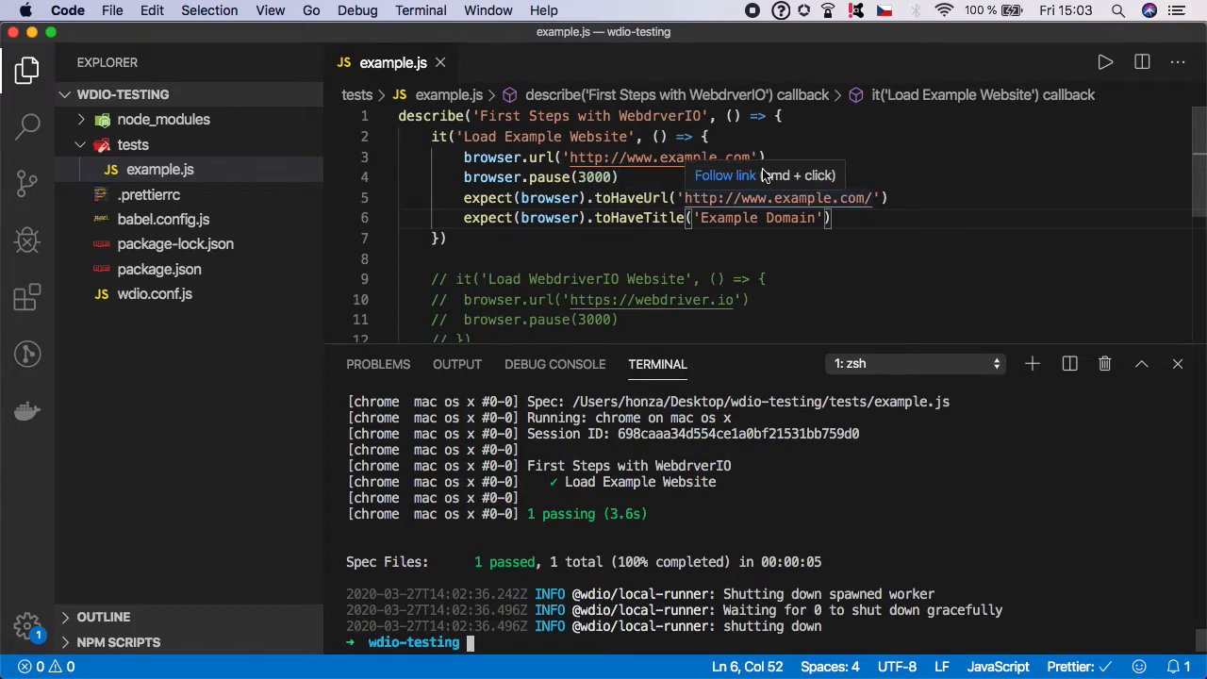
{"action": "mouse_move", "coordinate": [749, 234]}
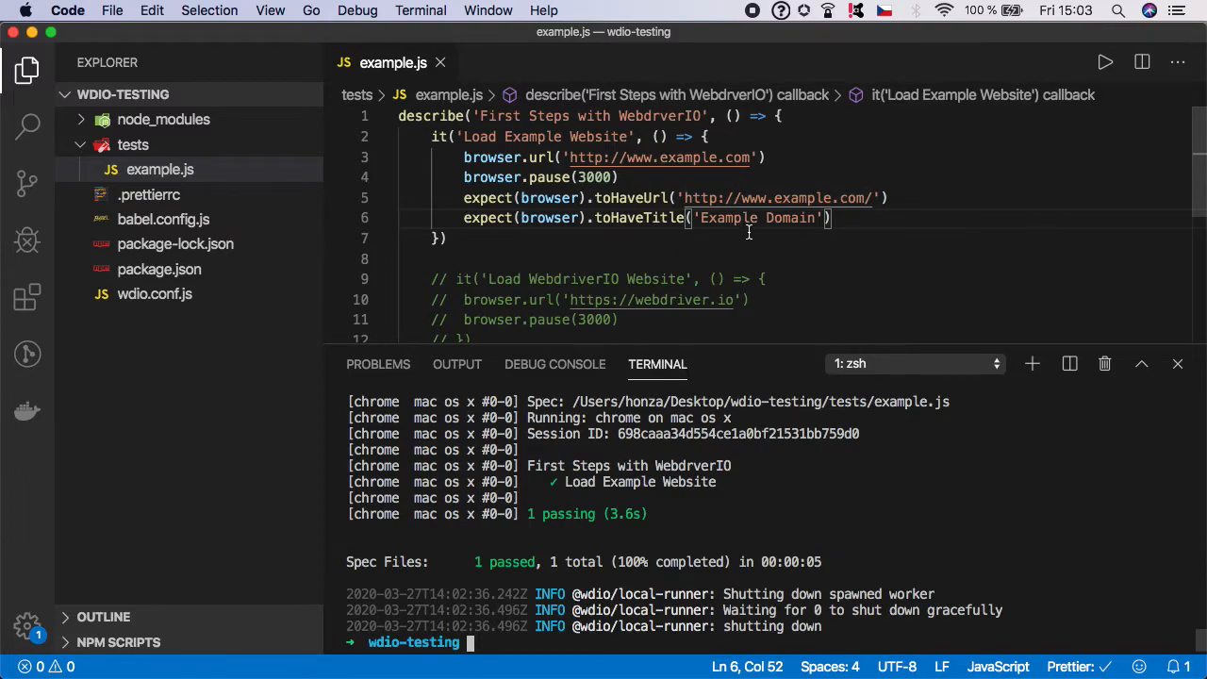
{"action": "mouse_move", "coordinate": [501, 647]}
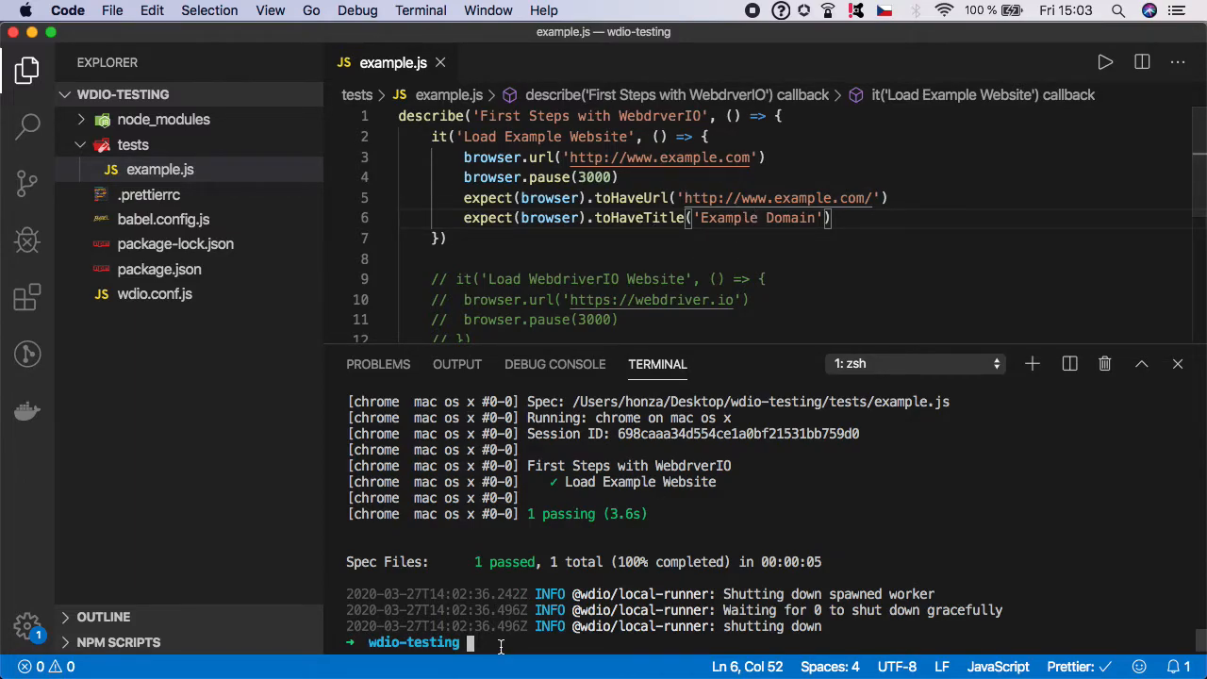
Step: Enter npm run test in the cleared terminal
{"action": "type", "text": "npm run test"}
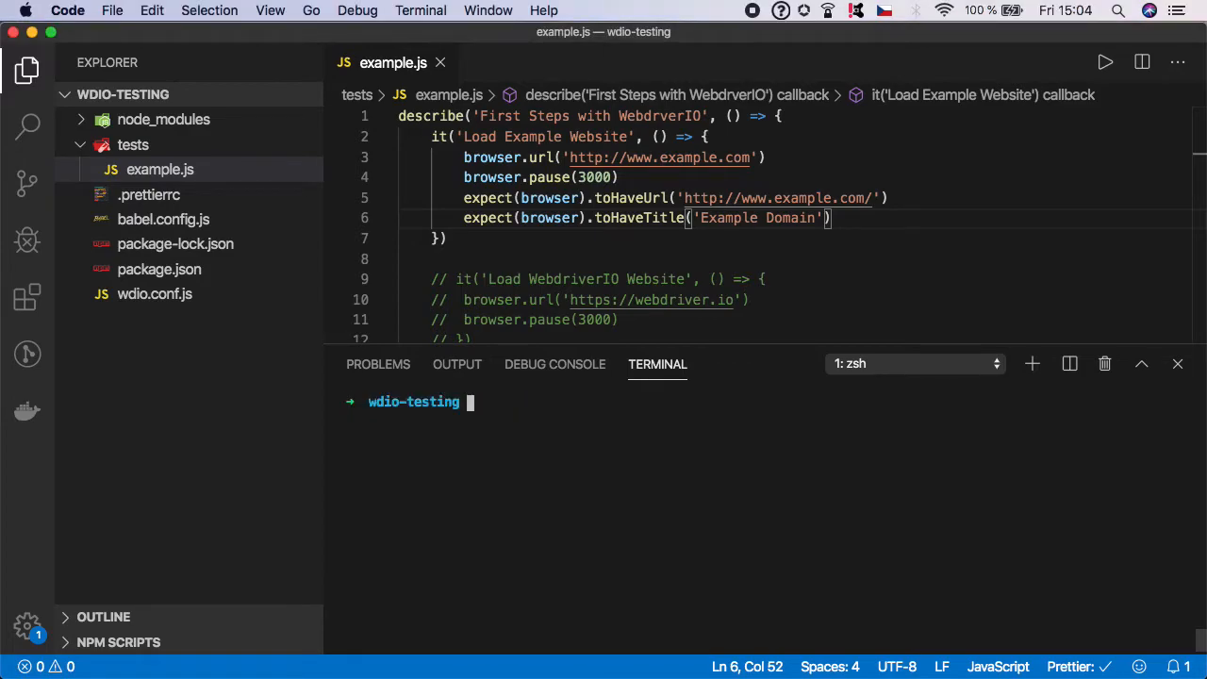
Step: Hide the terminal panel to show all of example.js
{"action": "left_click", "coordinate": [1177, 365]}
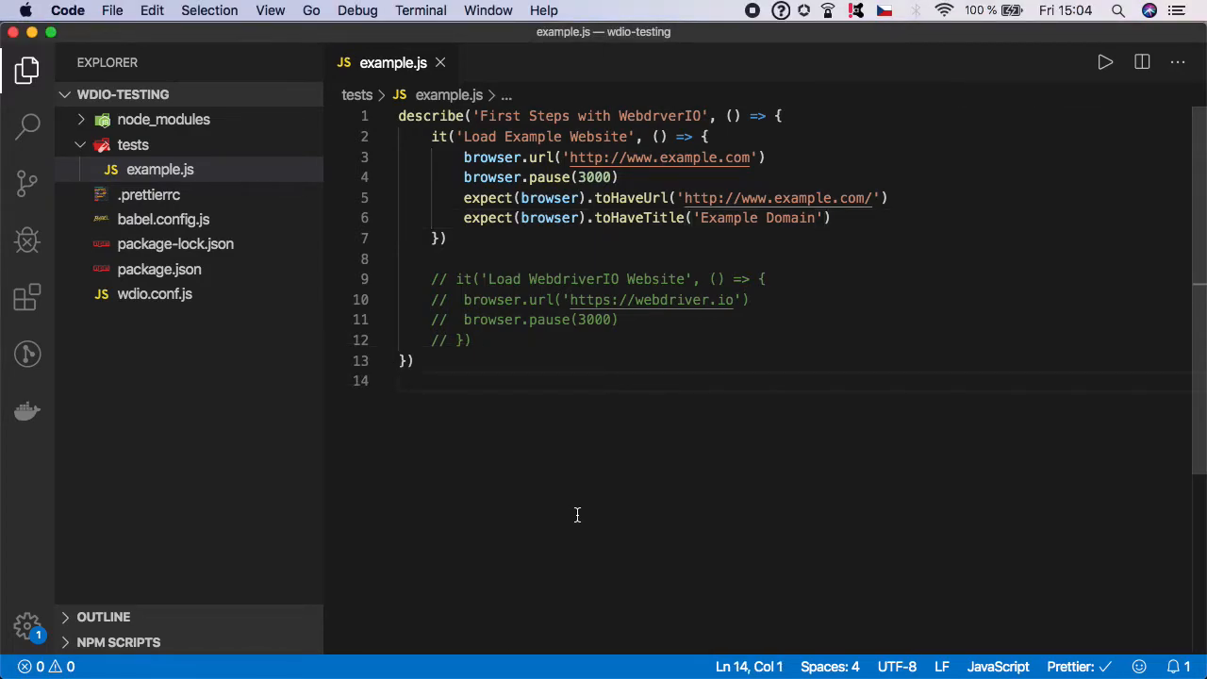
{"action": "mouse_move", "coordinate": [740, 232]}
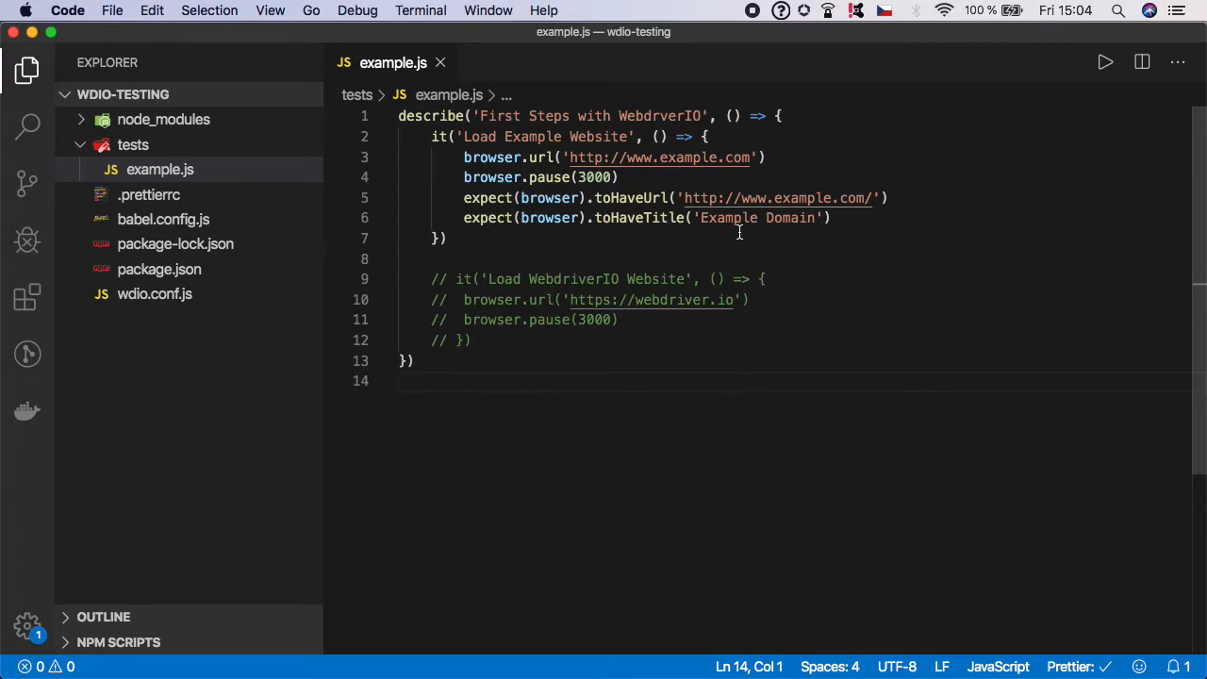
{"action": "mouse_move", "coordinate": [701, 408]}
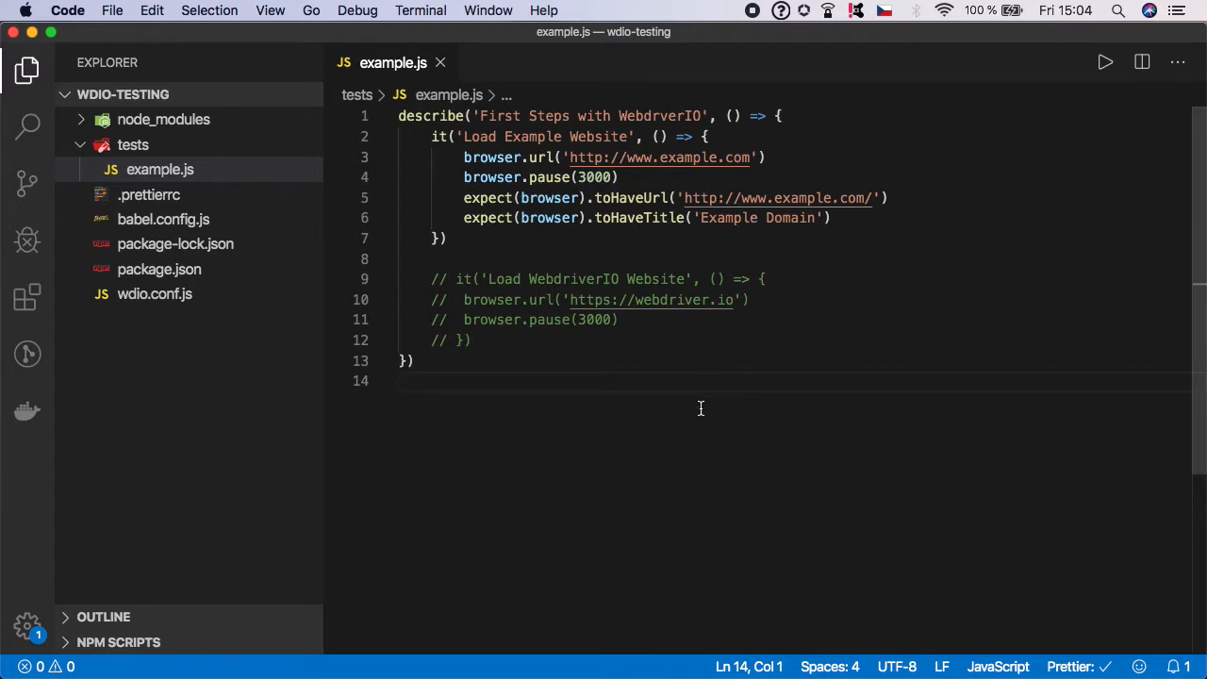